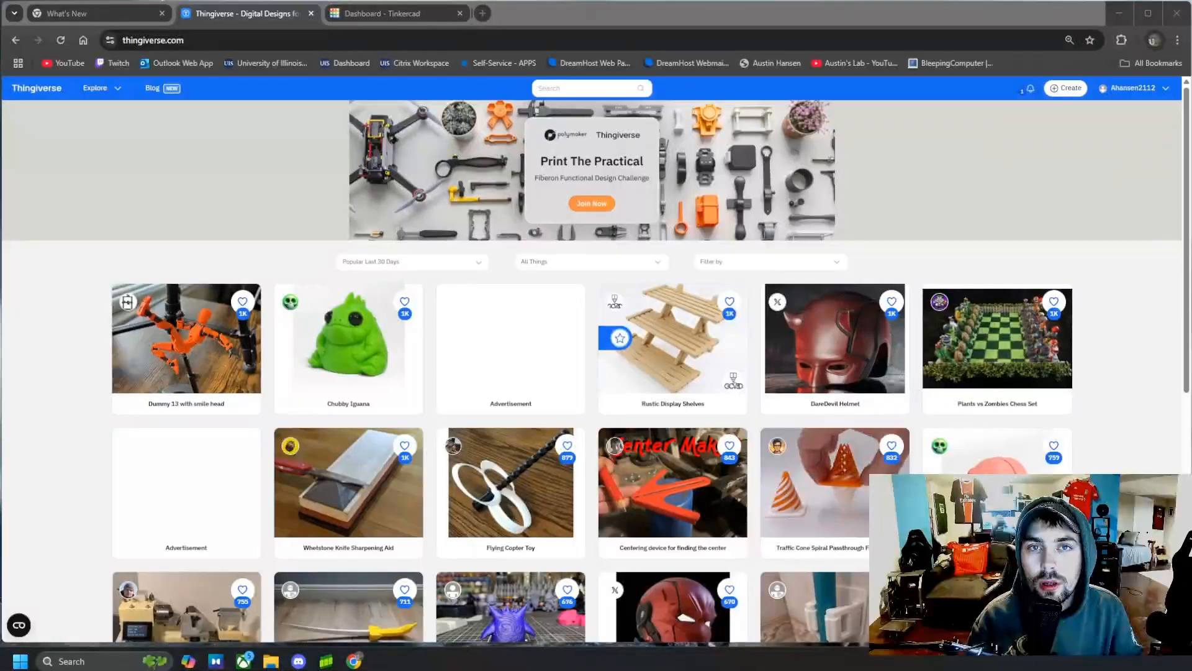
- Rerun the 'blank coin' Thingiverse search and open the Blank Coin 40mm result
click(592, 88)
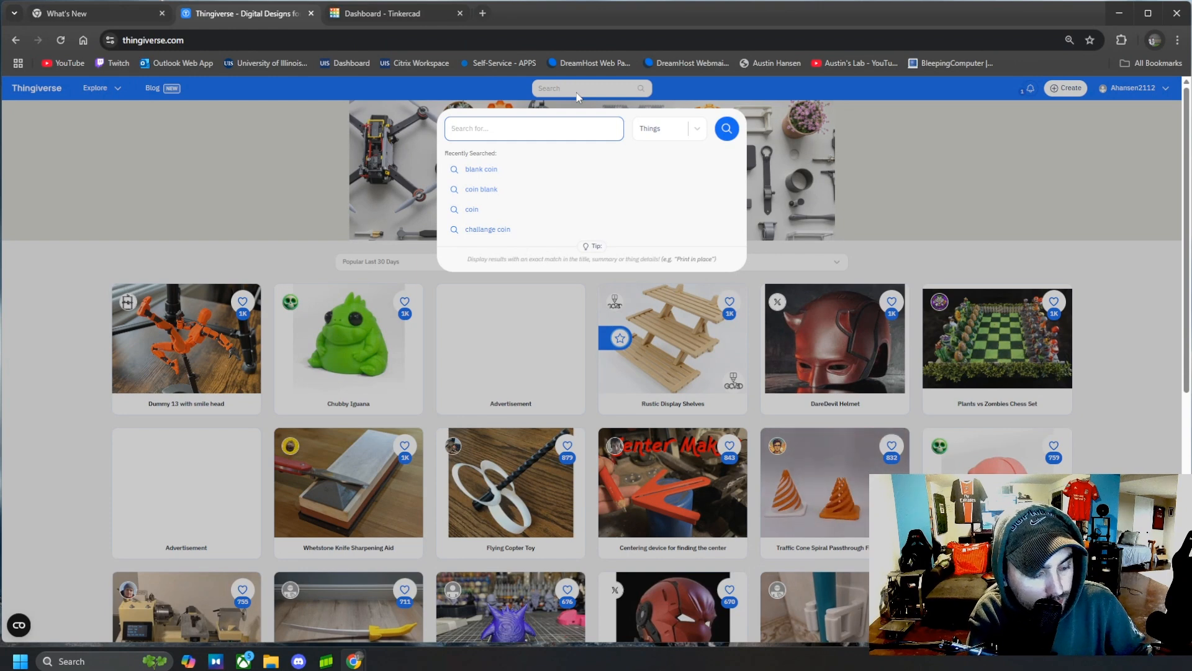
text(blk)
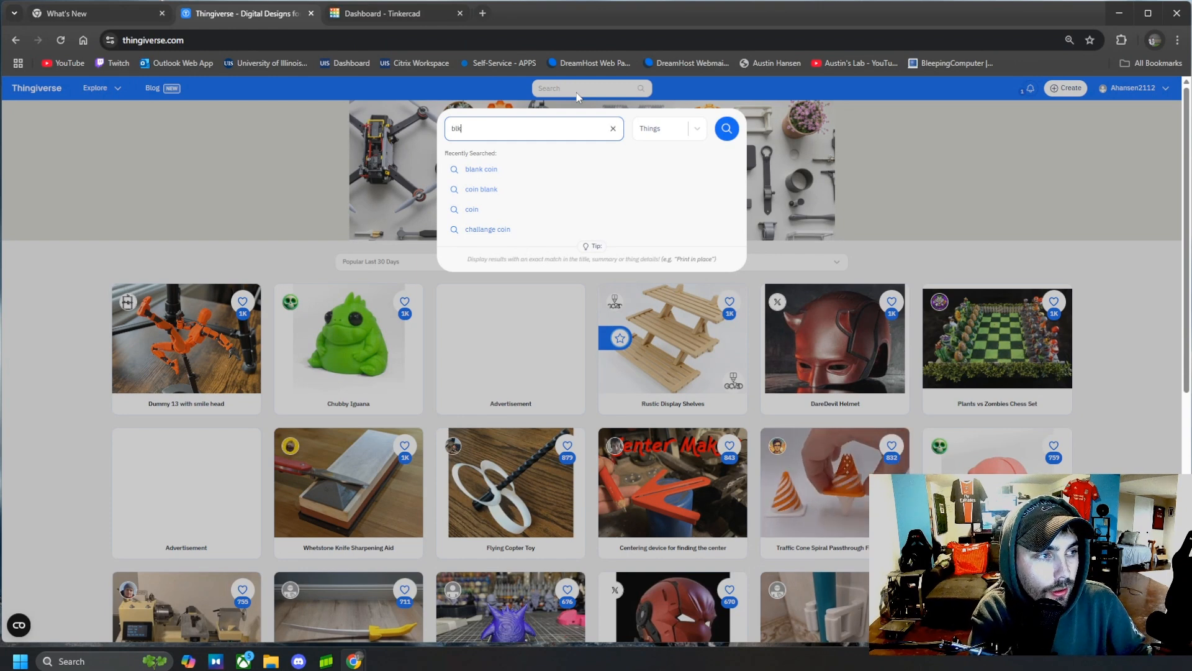
click(481, 169)
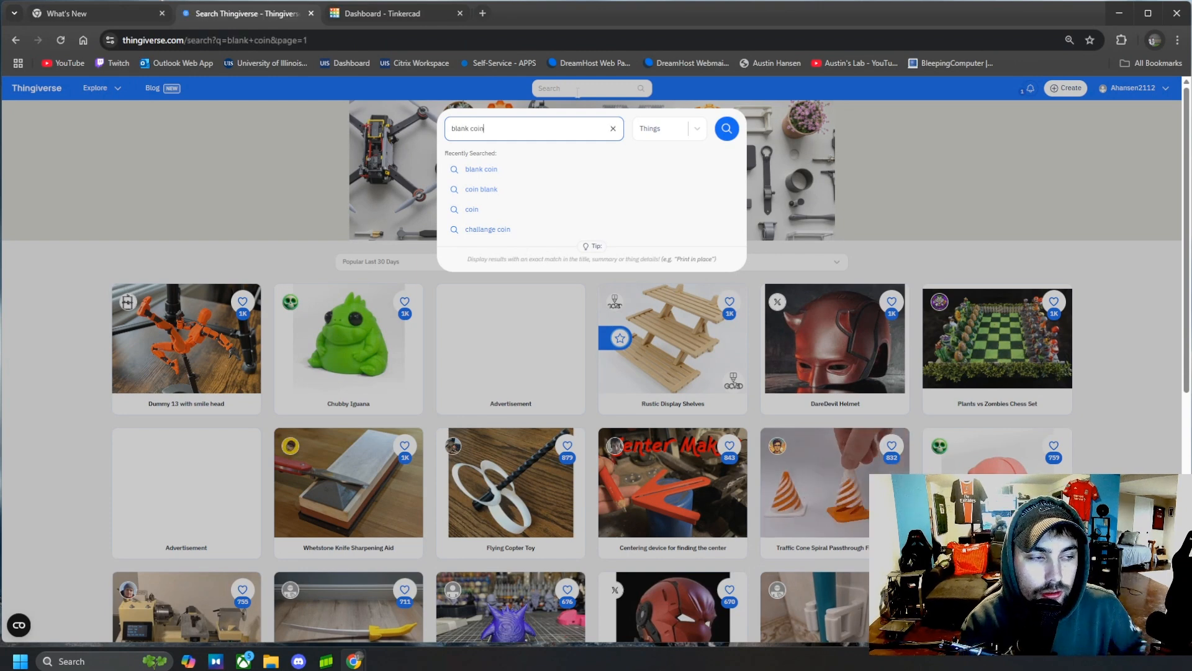
click(725, 128)
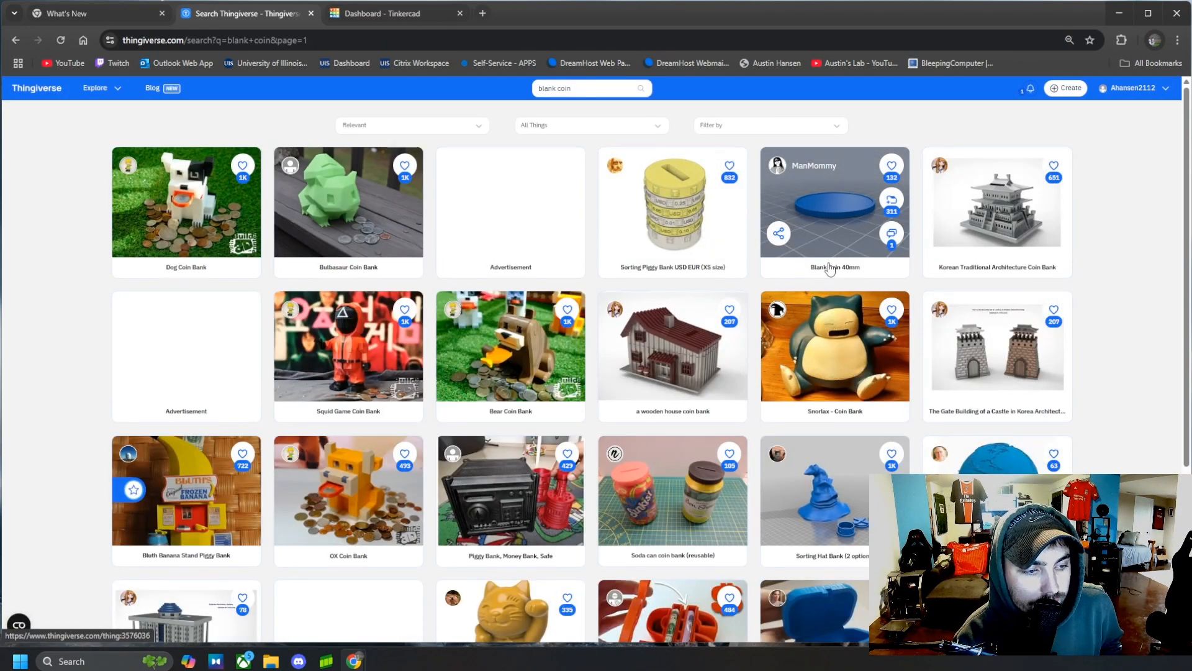
click(833, 202)
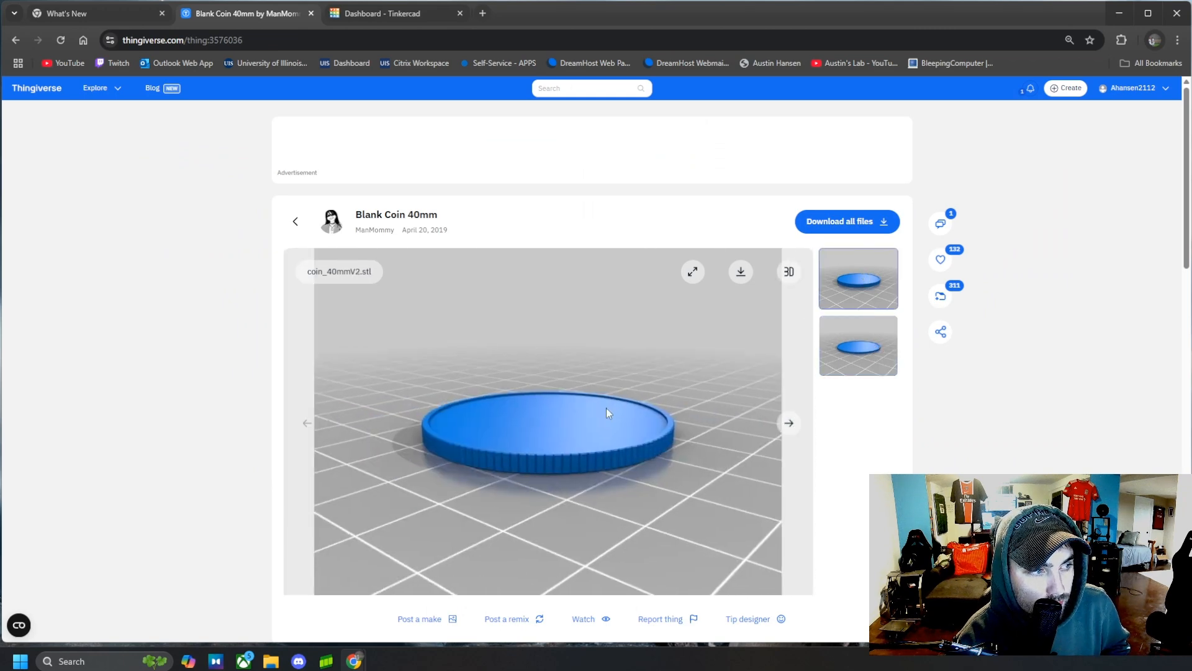
- Download all Blank Coin 40mm files and check the coin_40mm_half.stl file
click(858, 278)
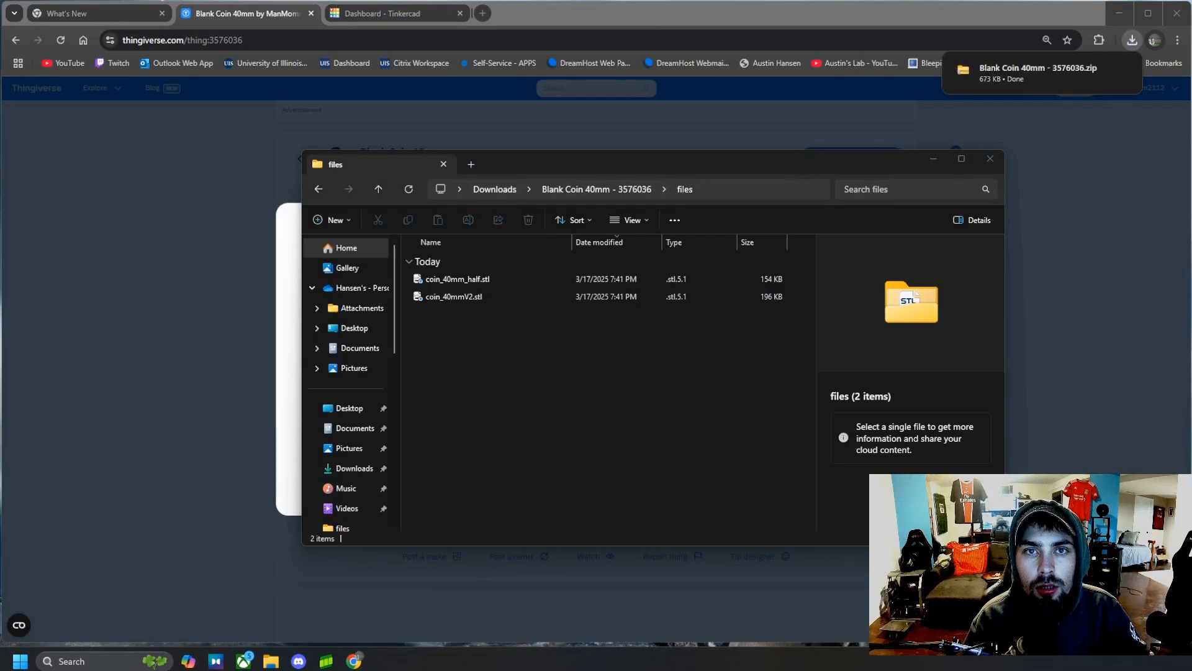
click(458, 278)
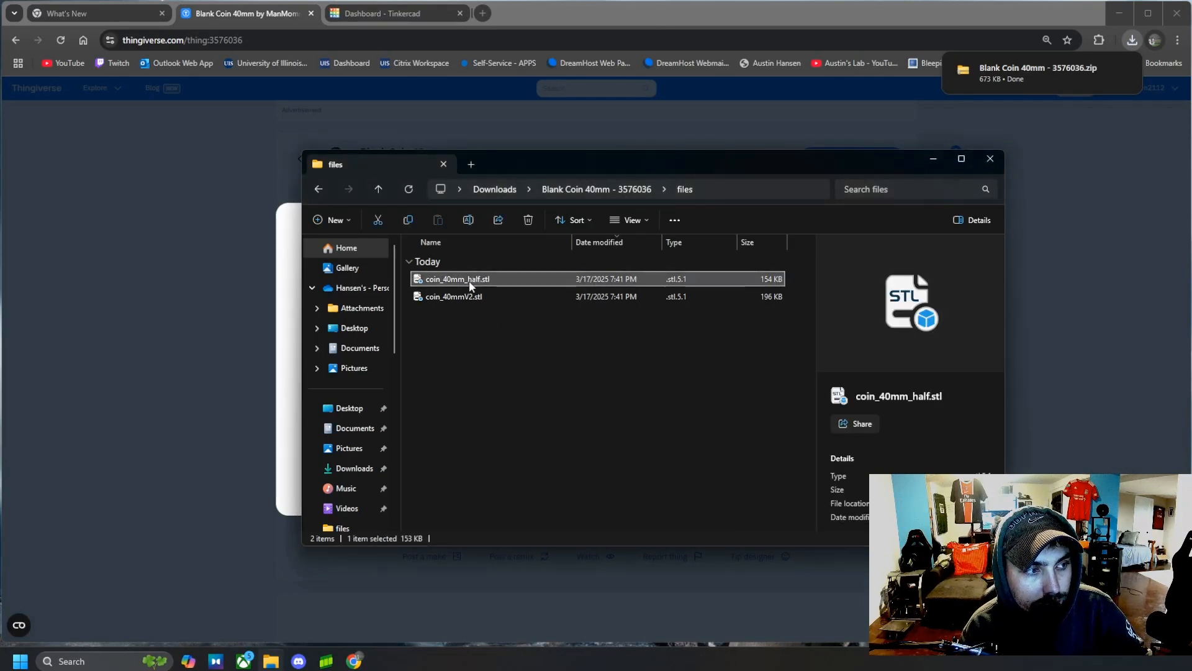
mouse_move(464, 282)
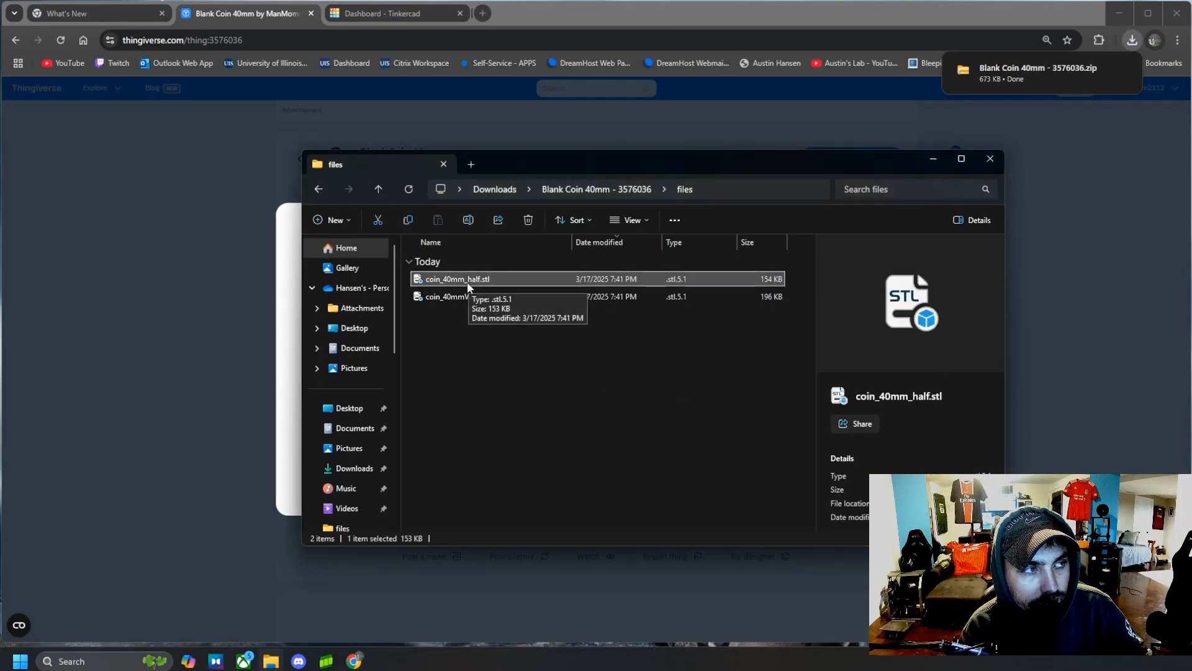
click(396, 13)
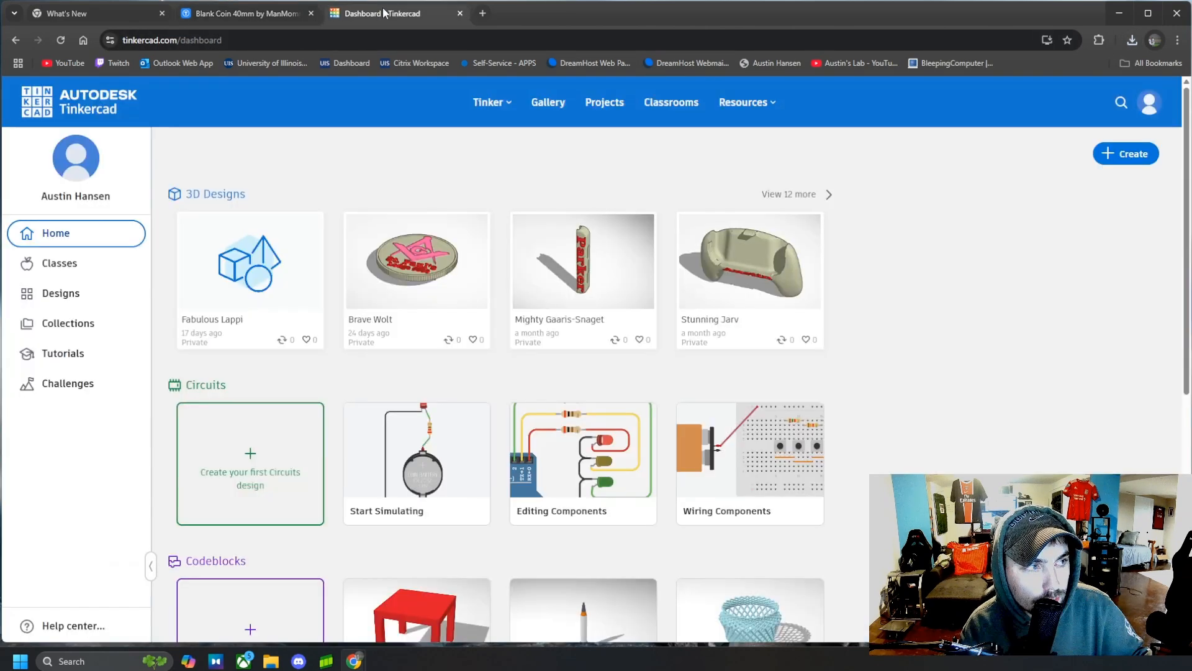
- Load tinkercad.com in a new tab and create a new 3D design
click(1126, 153)
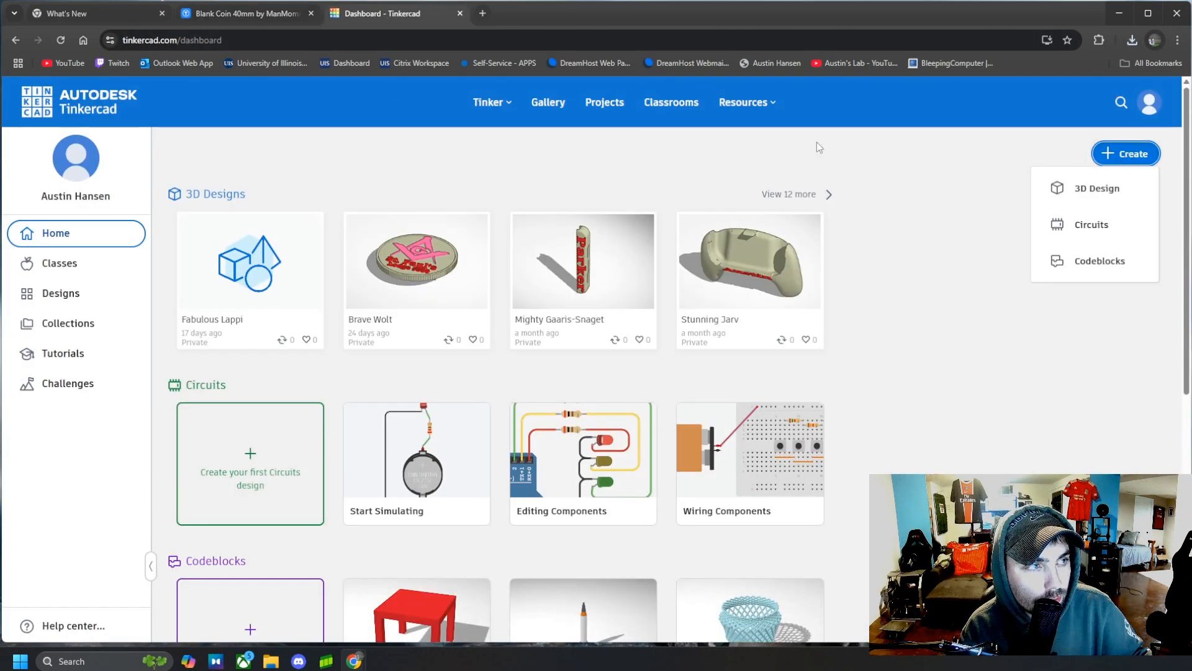
mouse_move(483, 14)
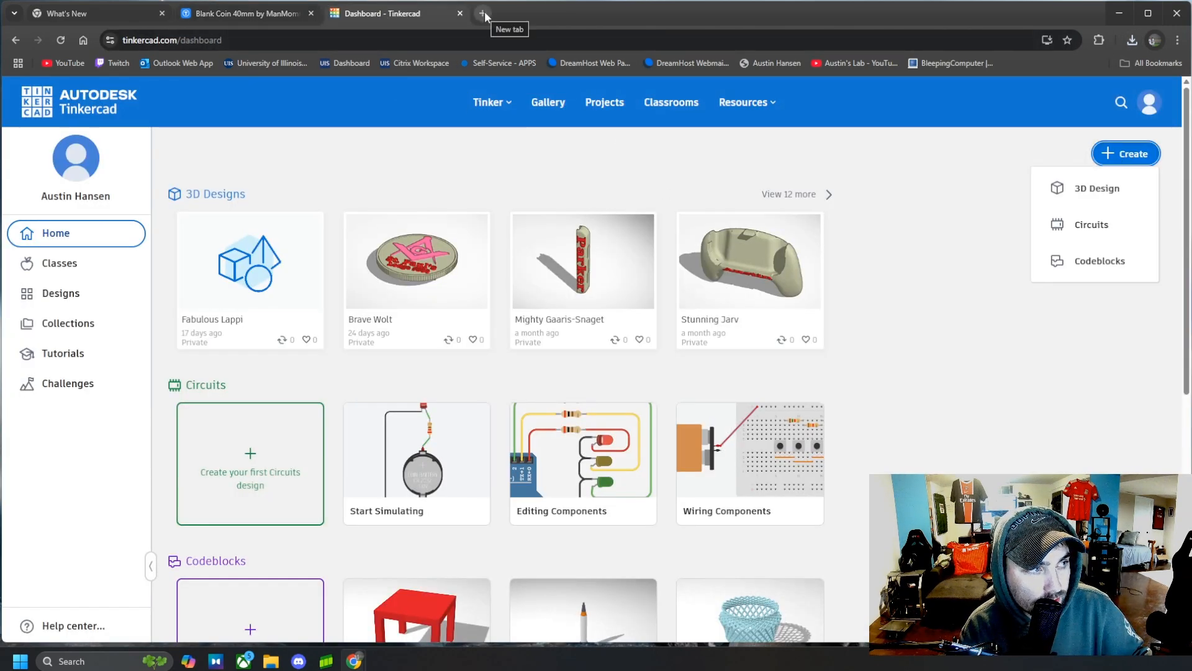
click(485, 14)
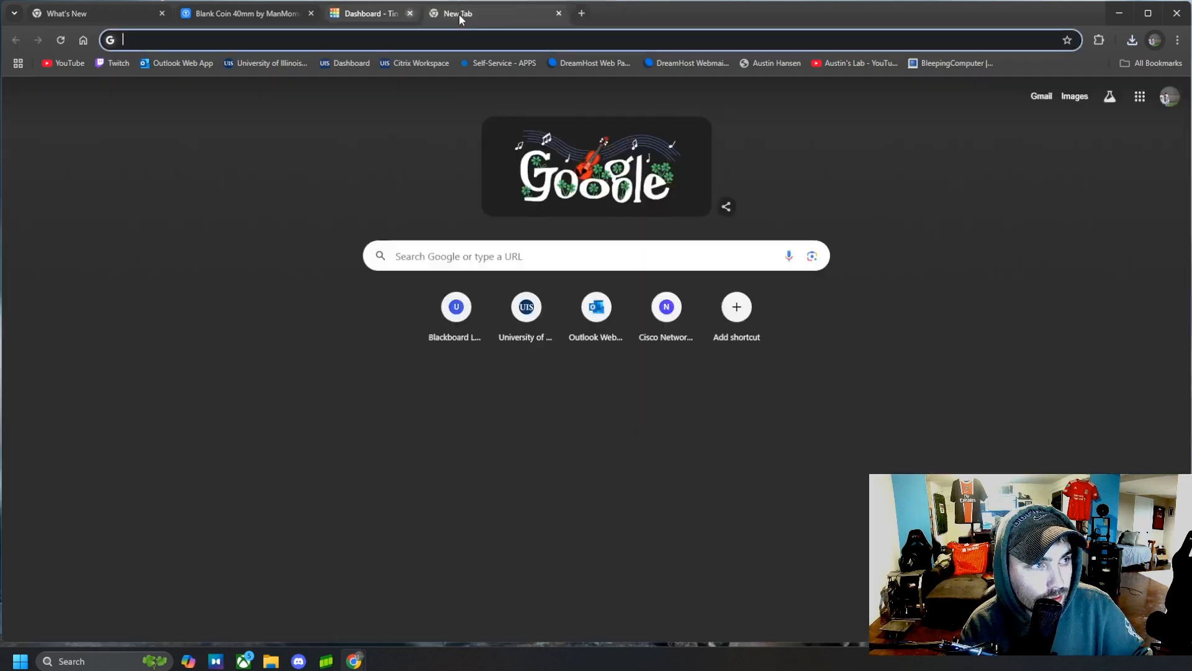
text(tinkercad.com/dashboard)
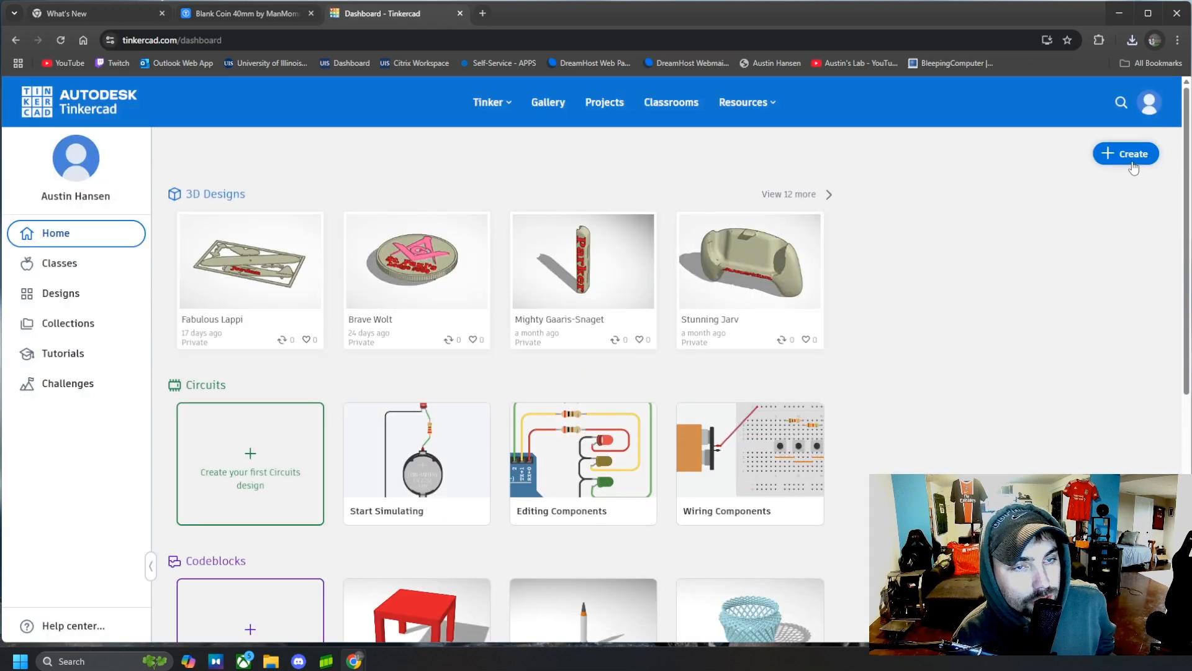
click(1132, 152)
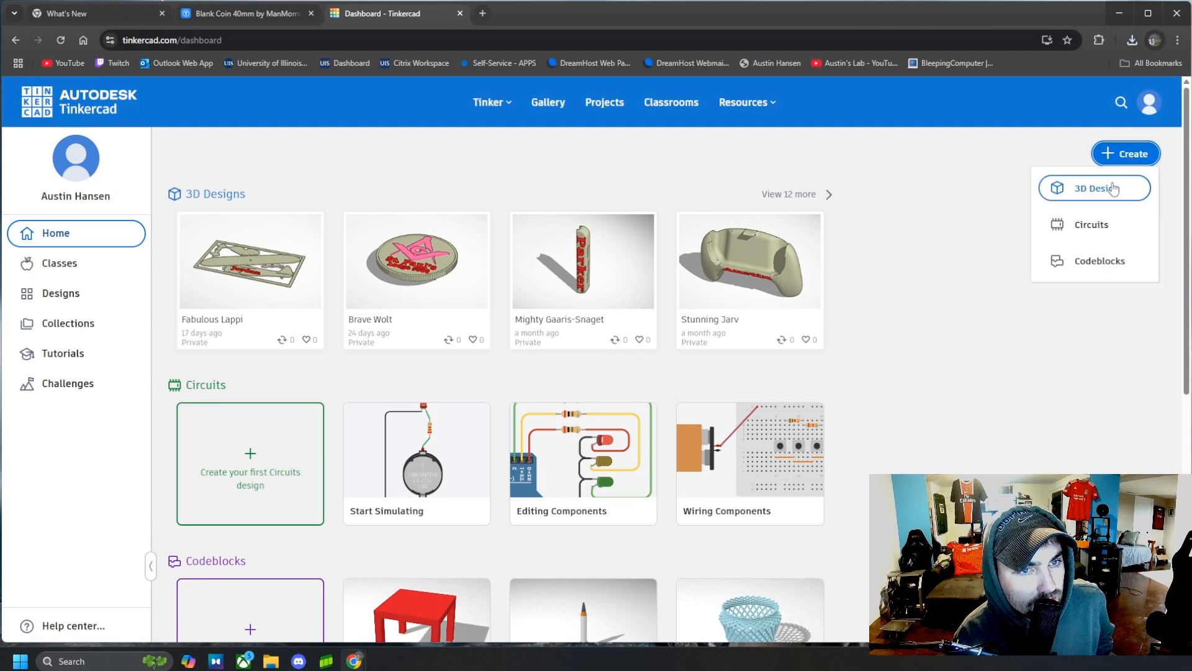
click(1095, 187)
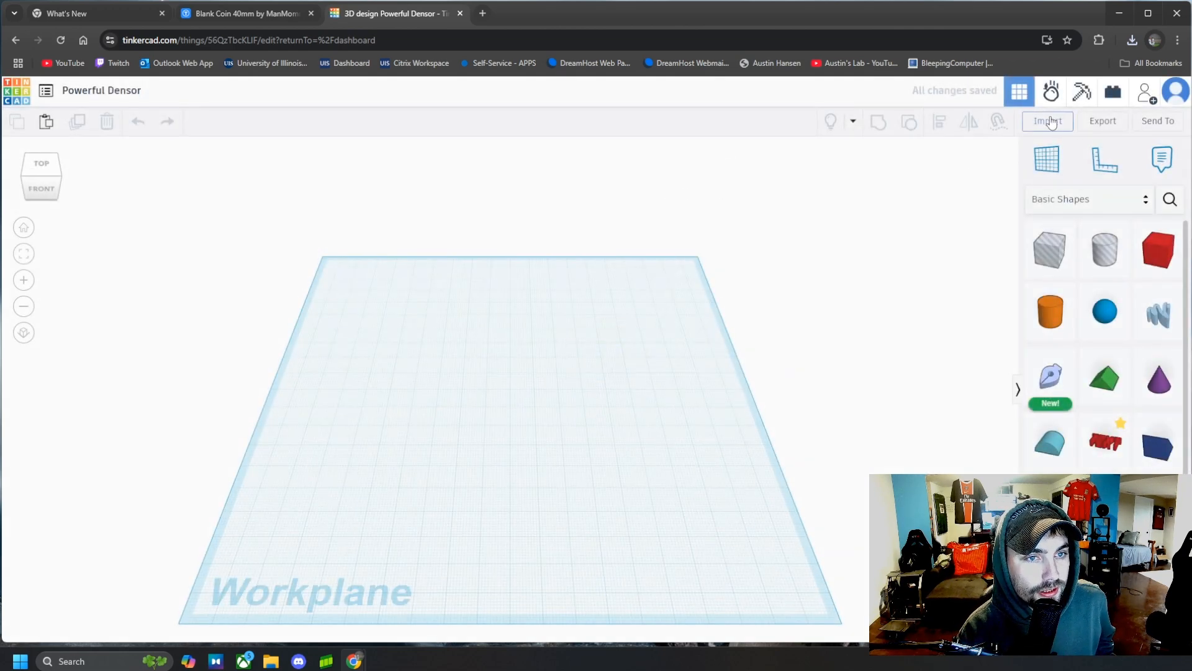
- Import coin_40mm_half.stl from the Blank Coin 40mm folder at 40 mm size
click(1047, 120)
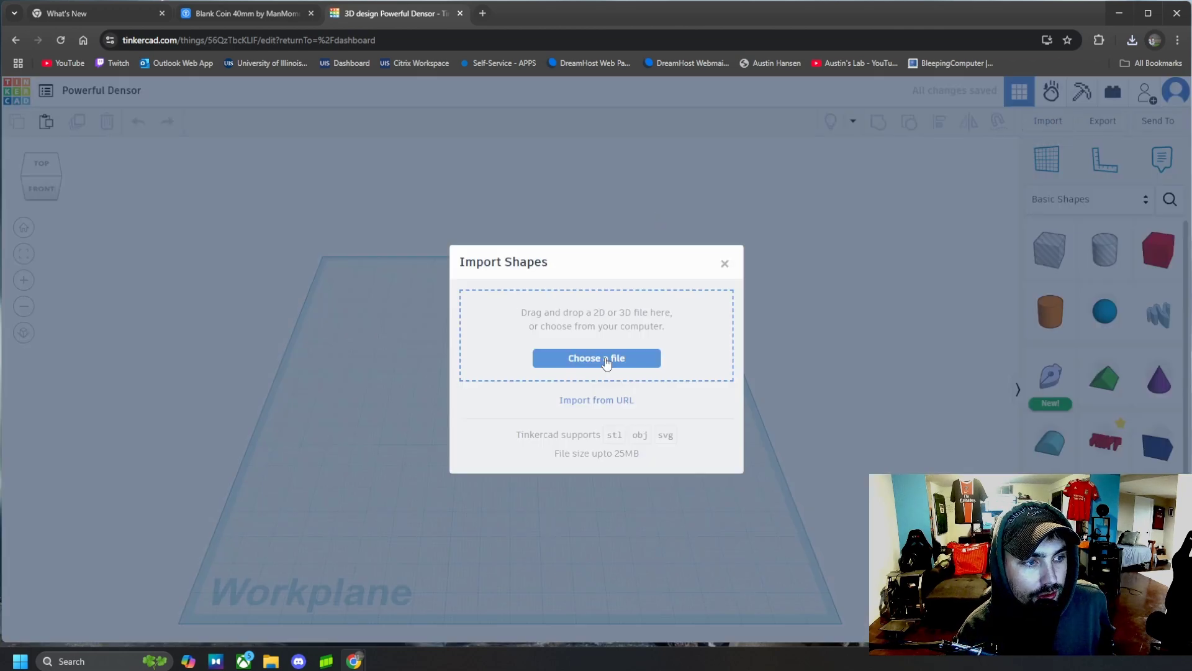
click(596, 358)
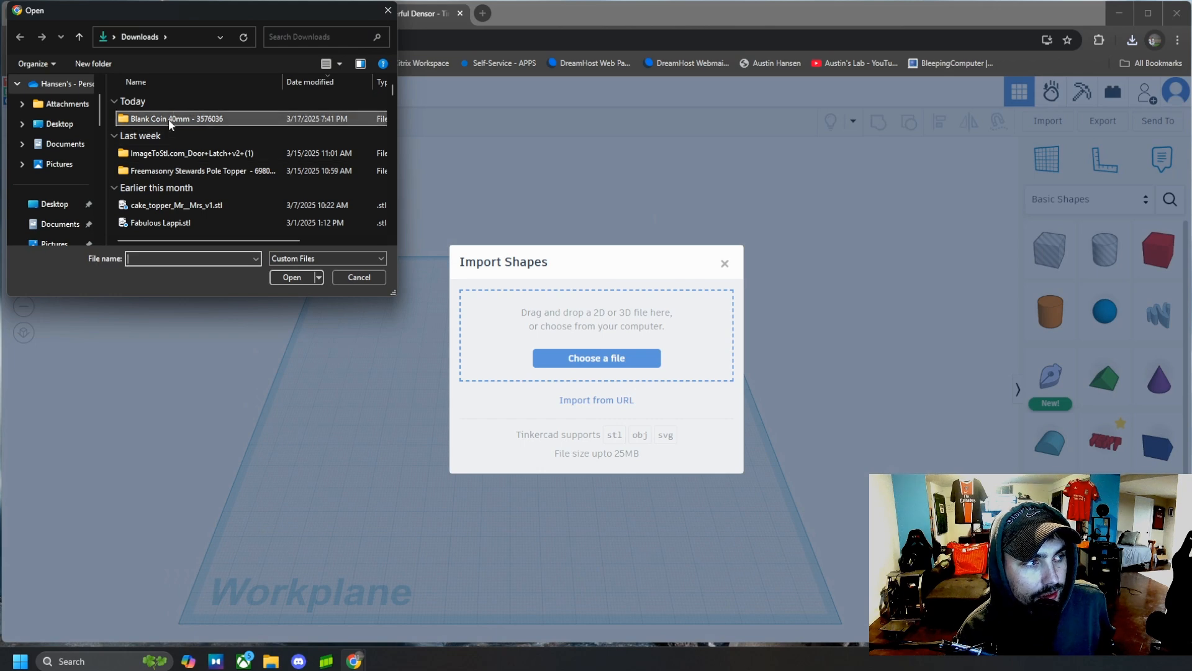
double_click(176, 118)
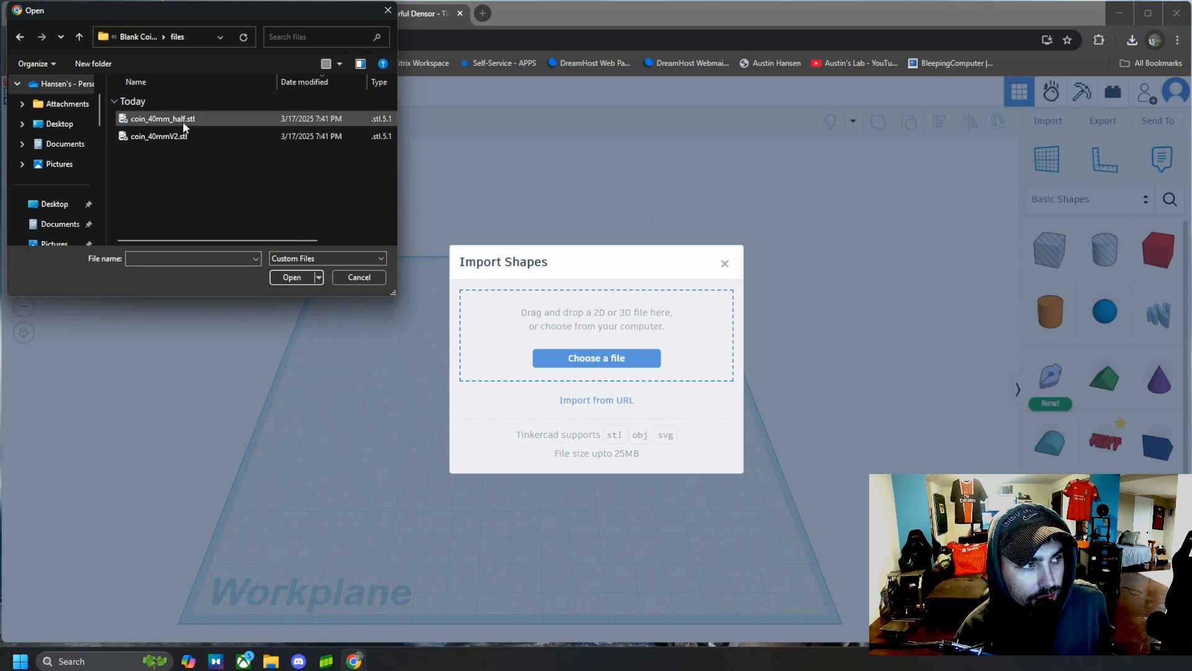
click(291, 276)
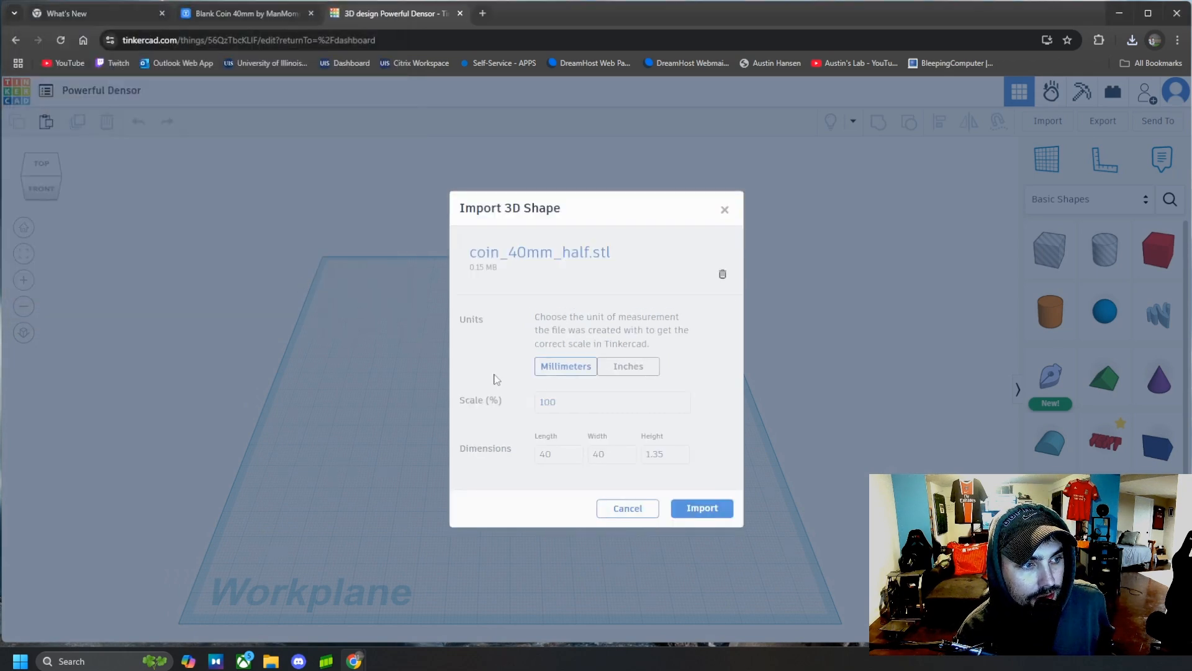
click(701, 508)
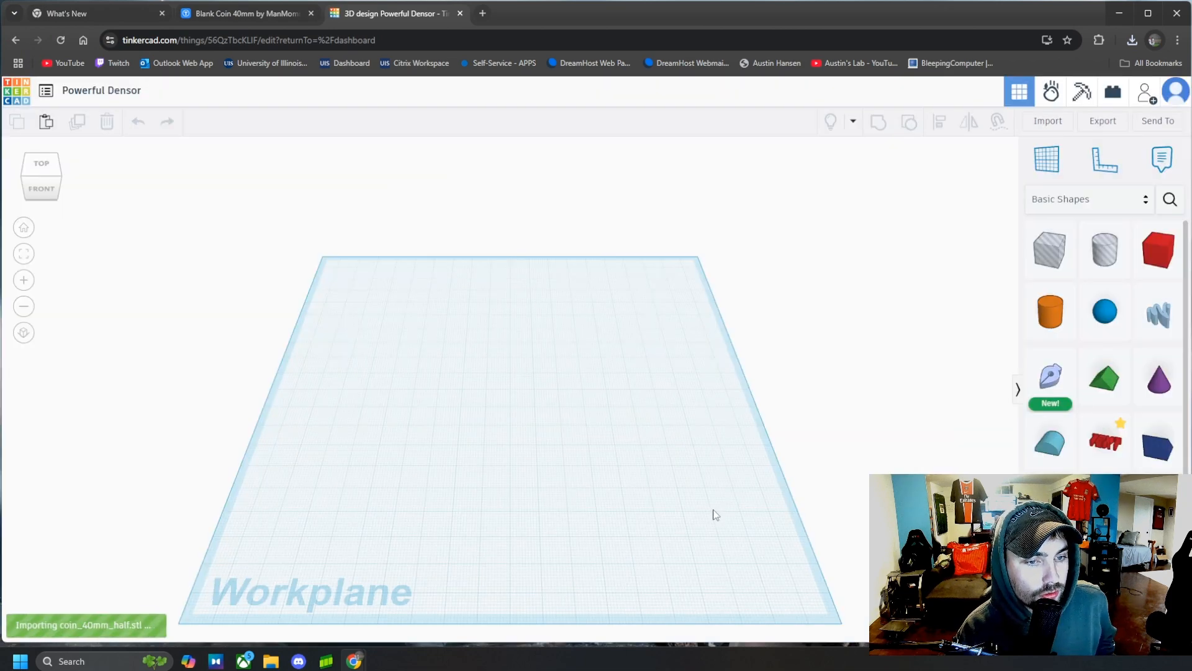
mouse_move(718, 502)
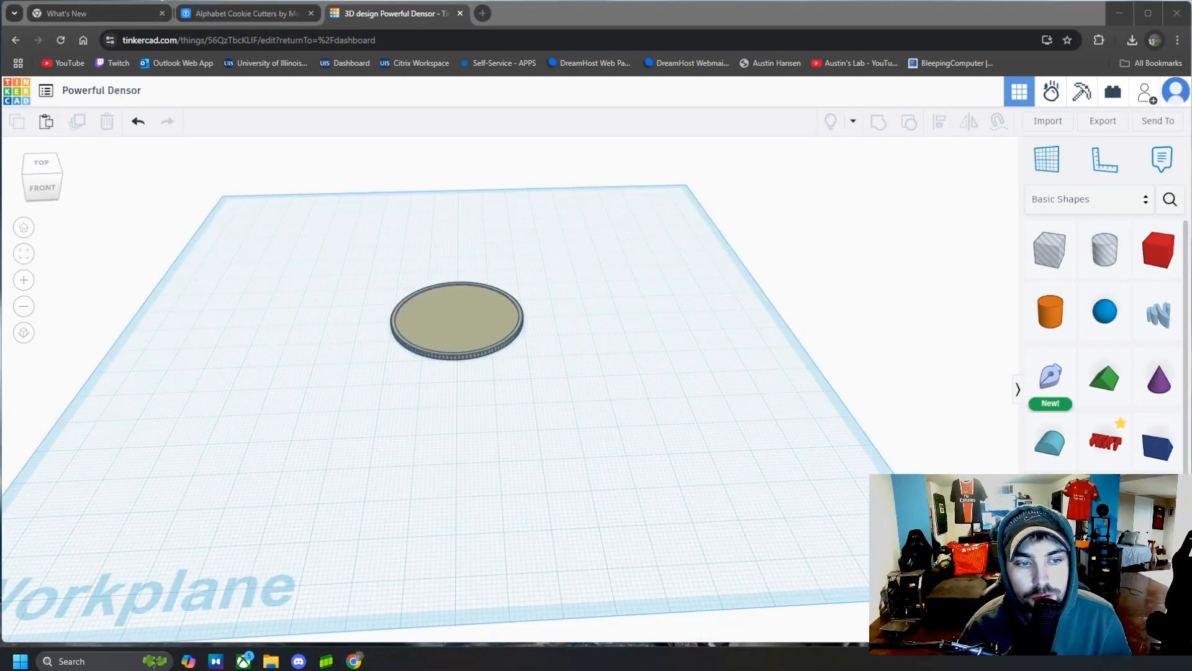
mouse_move(1104, 443)
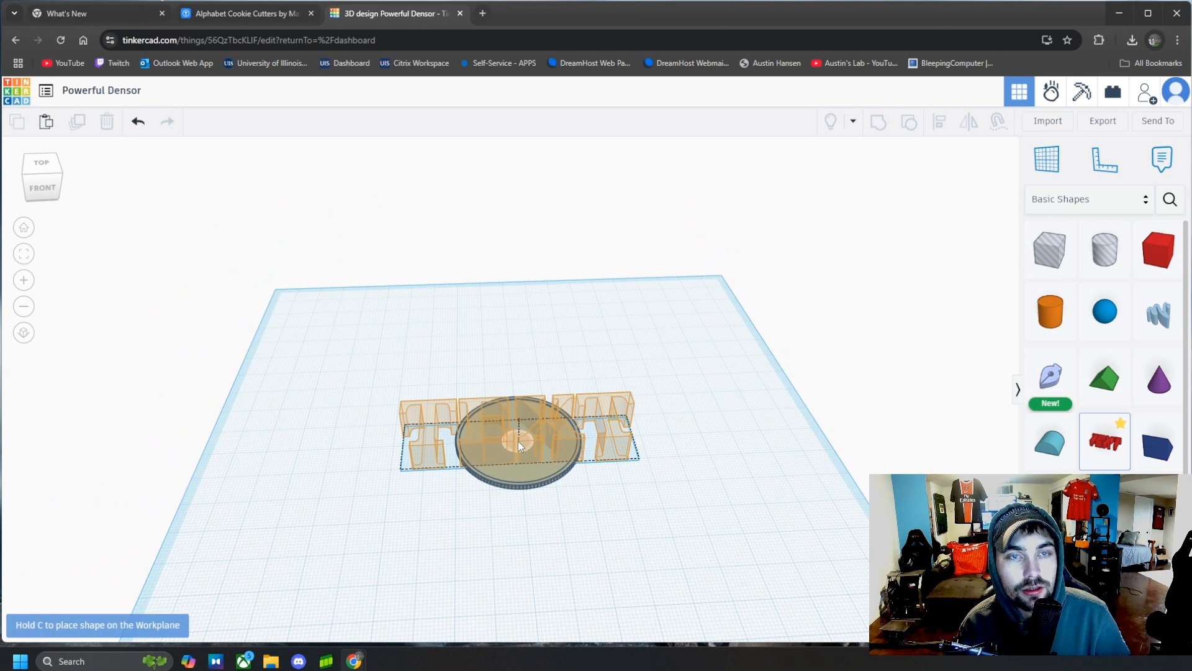
- Drop a red Text shape on the coin and change its text to 'Austin's LAb'
click(517, 430)
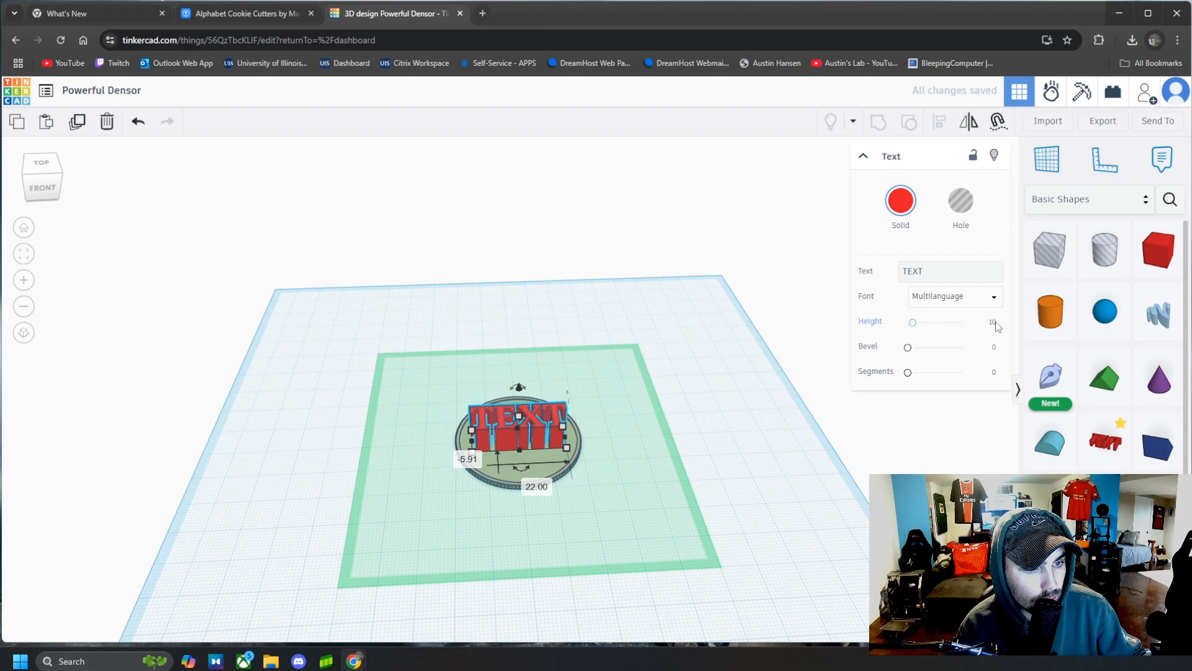
click(983, 324)
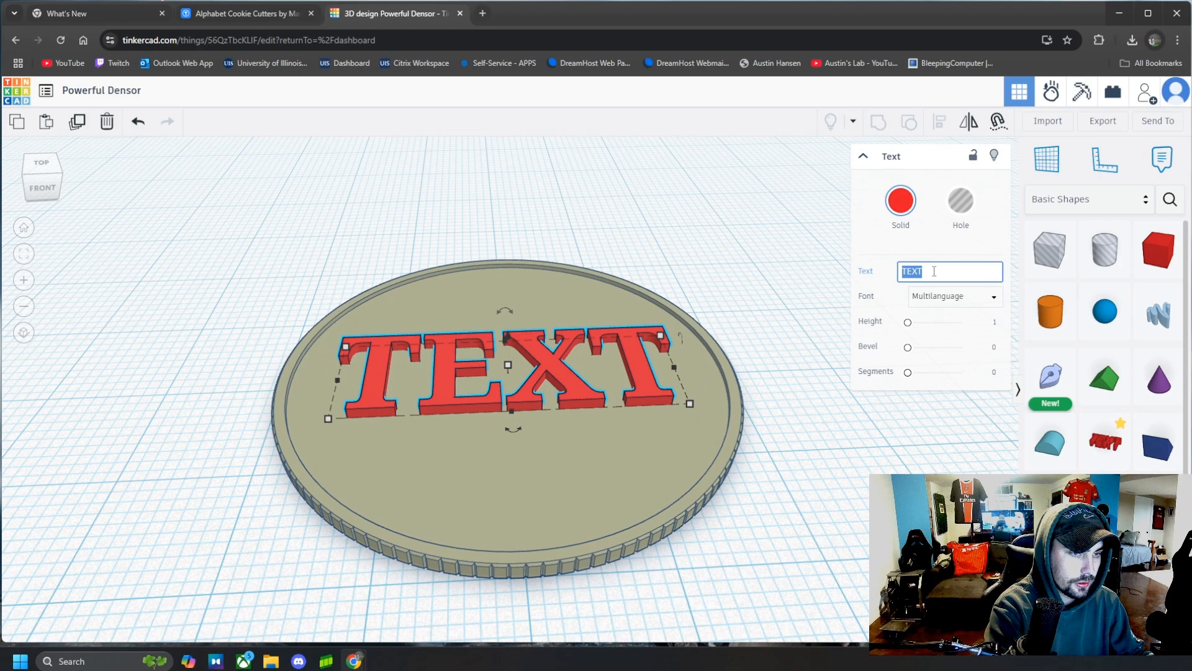
text(Aus)
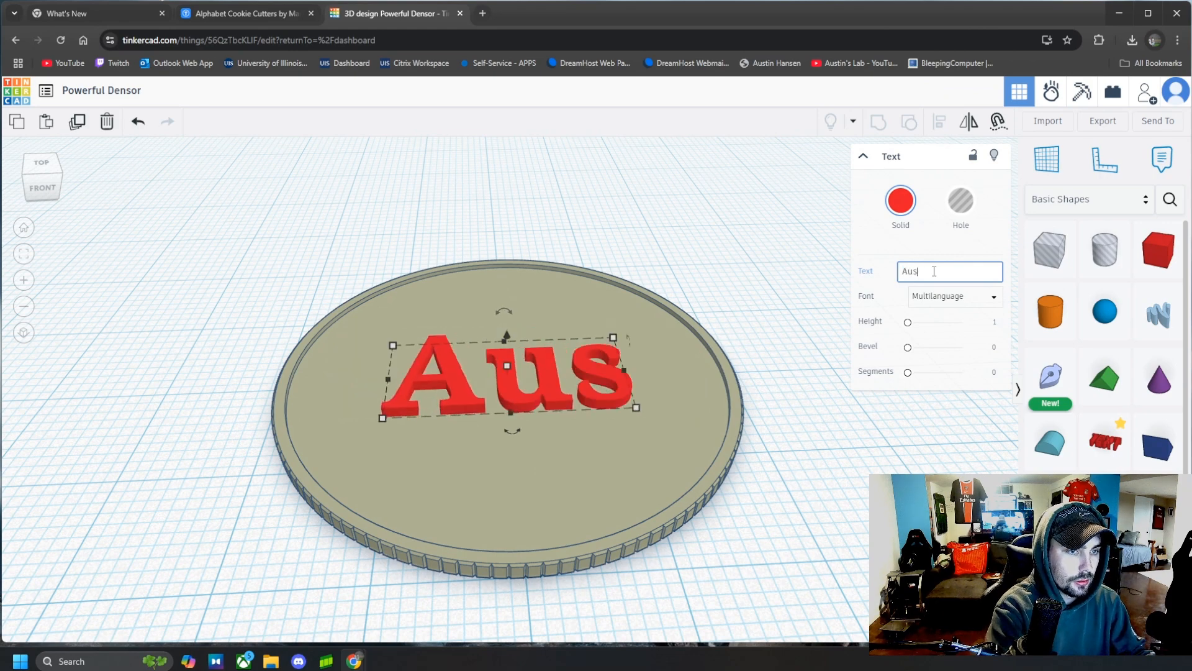
text(tin's)
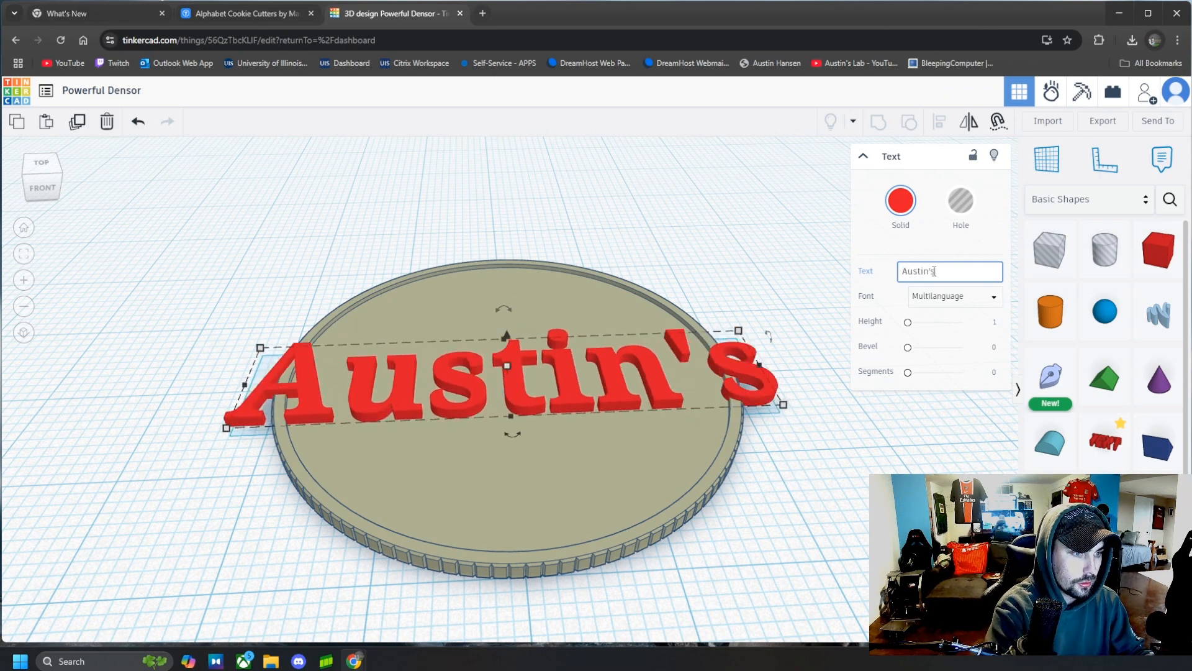
text(LAb)
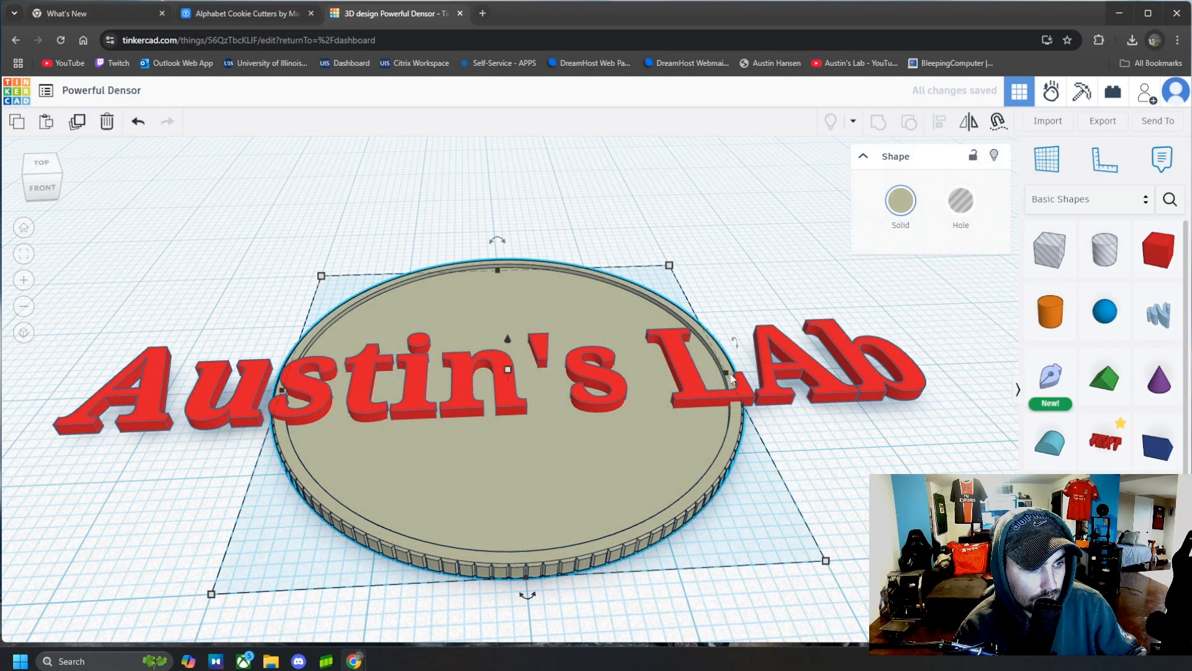
- Scale the text down to fit the coin face and correct it to 'Austin's Lab'
click(532, 372)
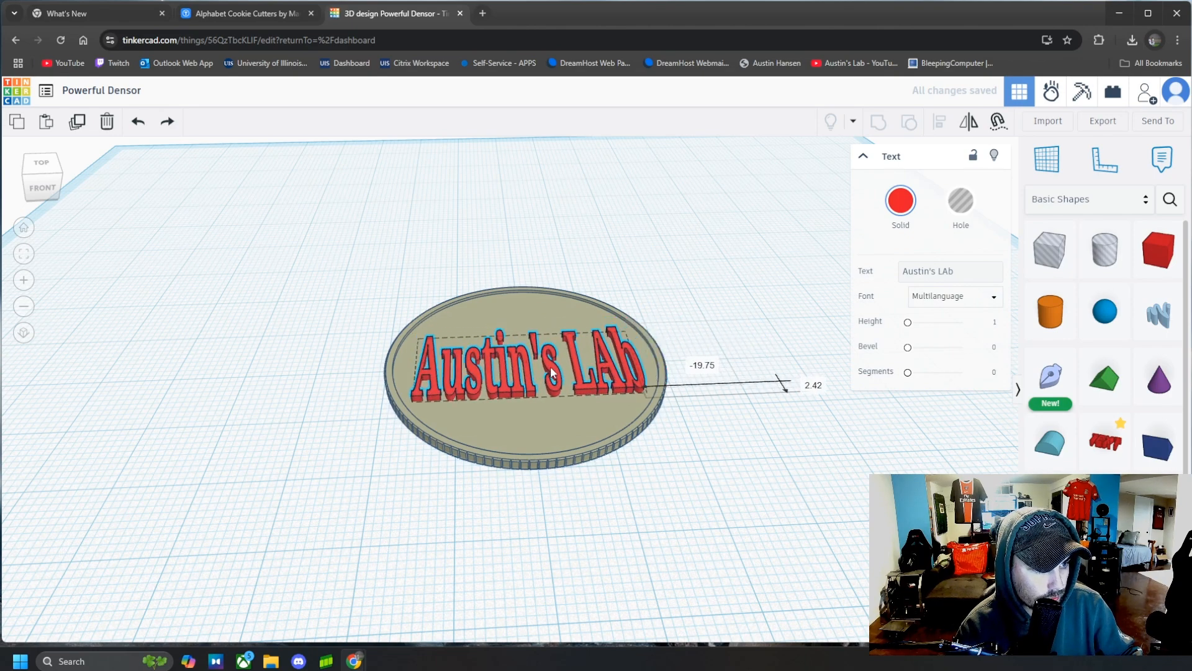
click(714, 352)
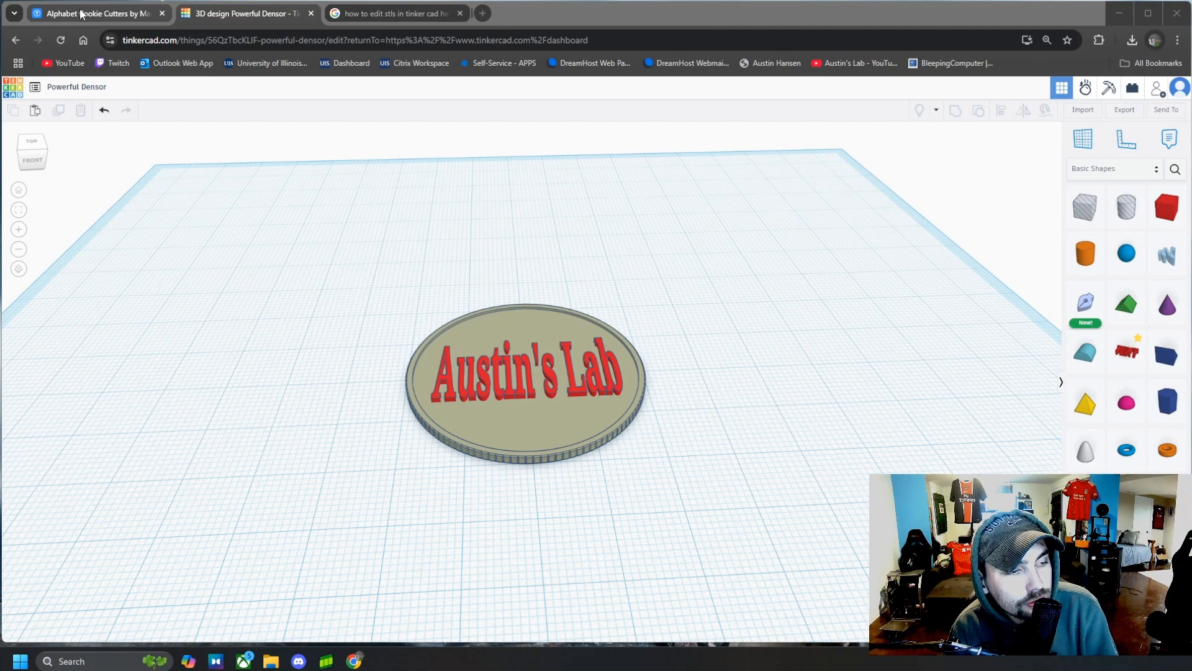
- Search Thingiverse for 'cookie' and open the Cat Cookie Cutter design
click(91, 13)
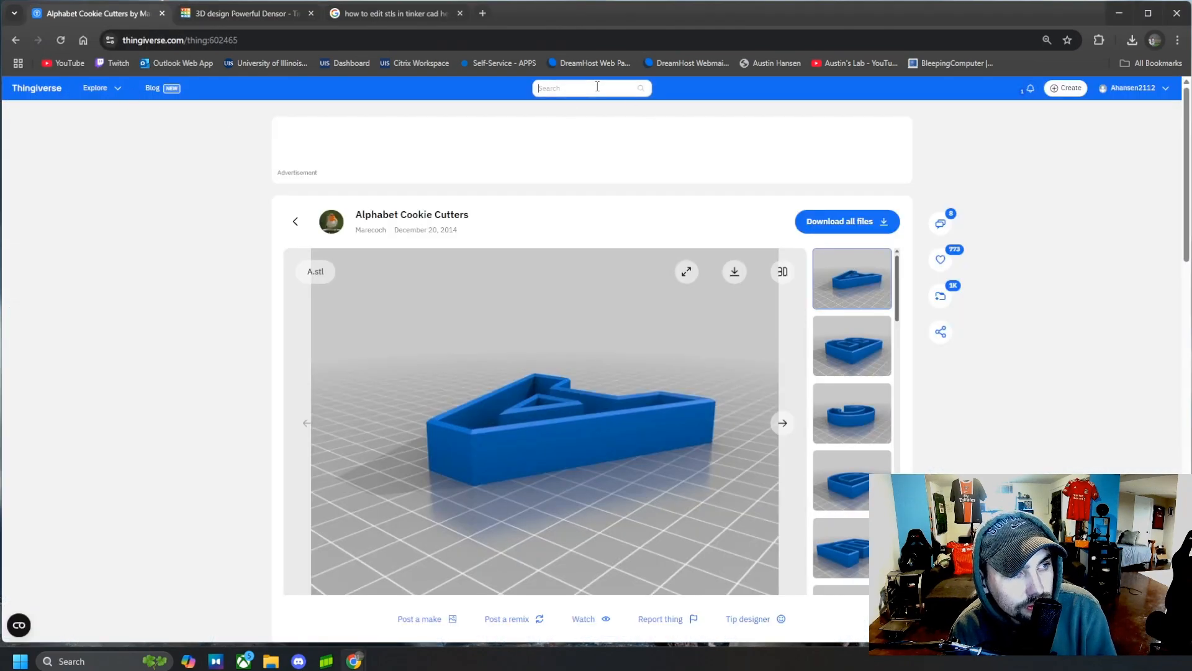
text(coo)
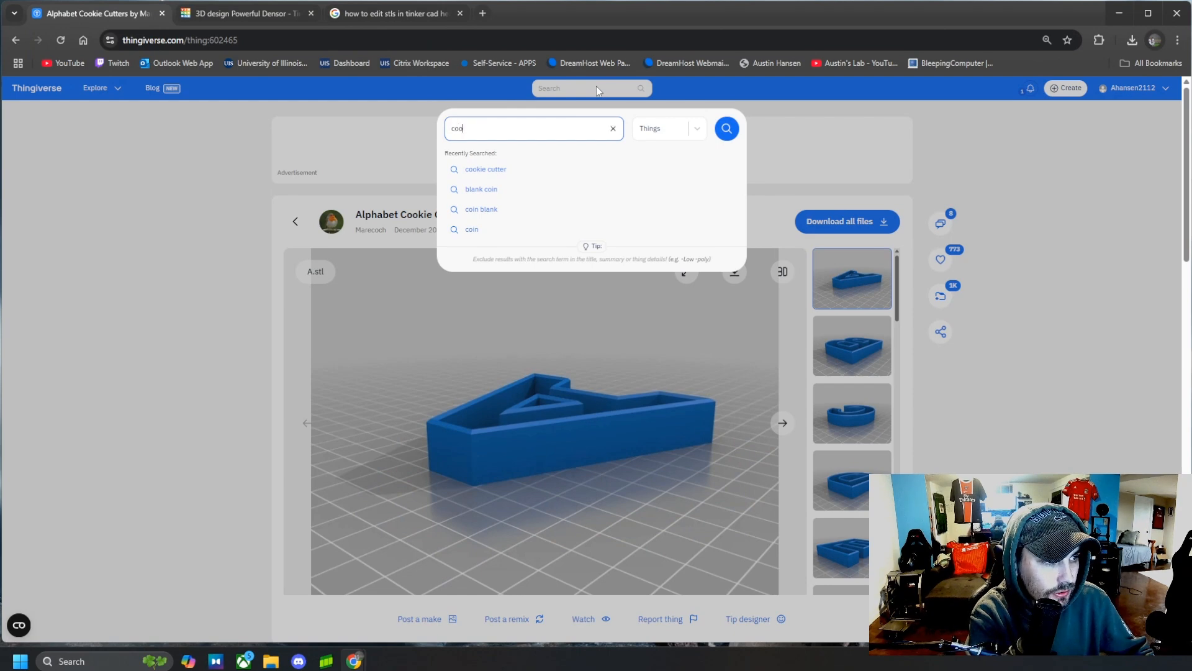
click(725, 128)
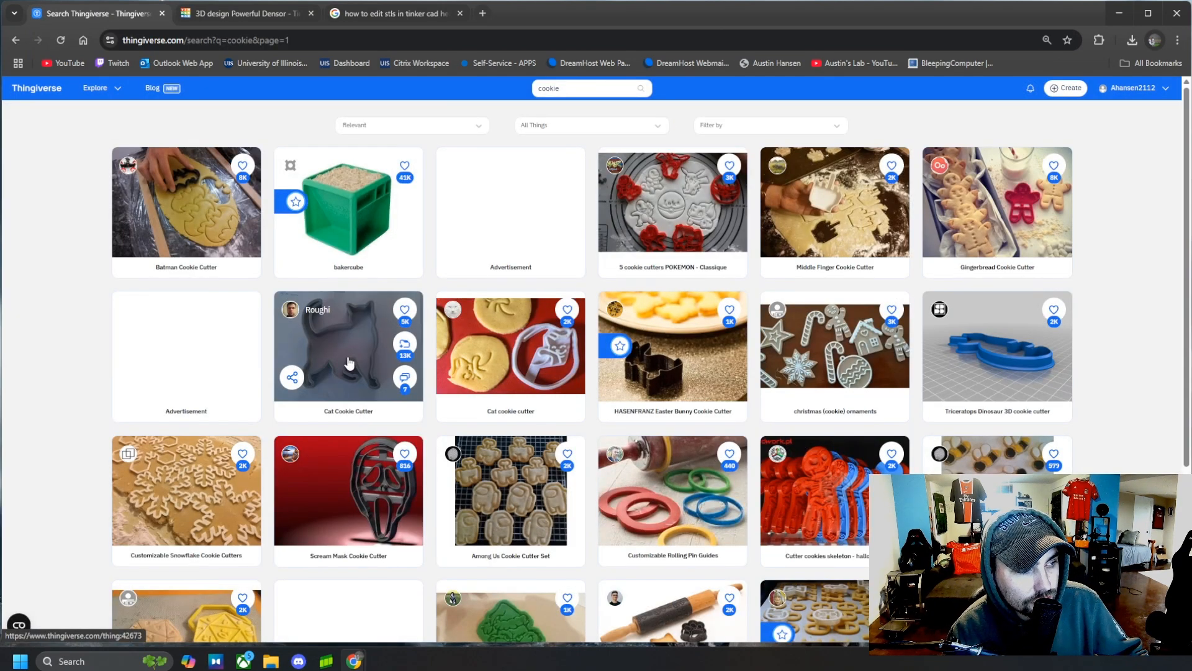
click(347, 346)
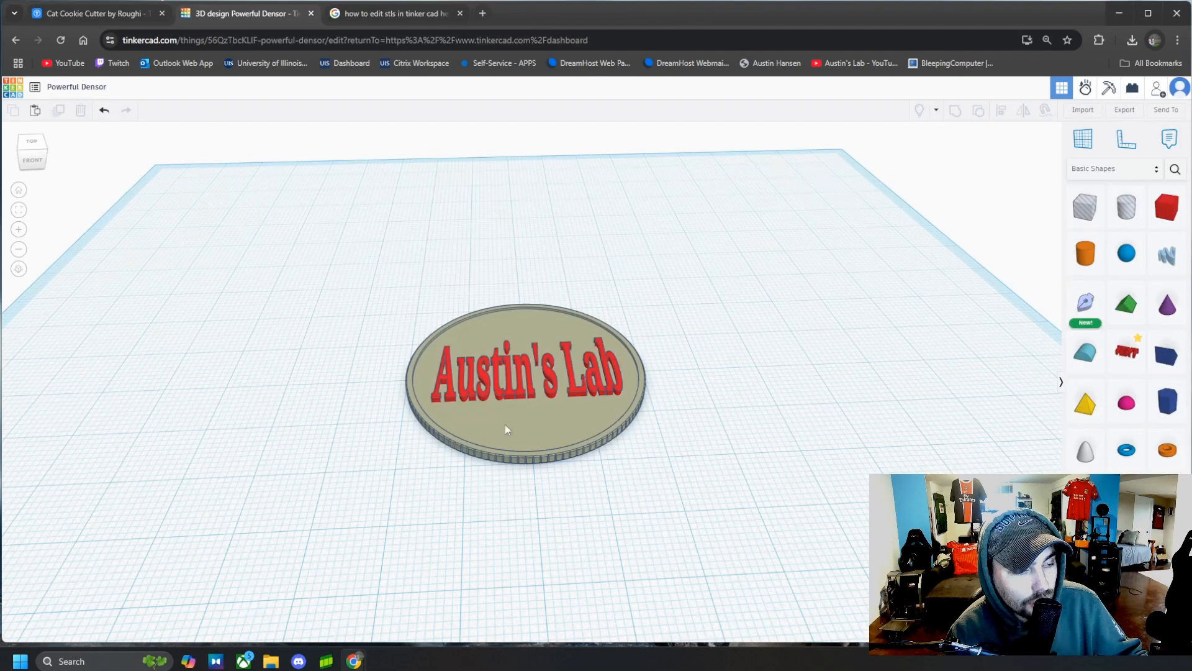
mouse_move(1167, 449)
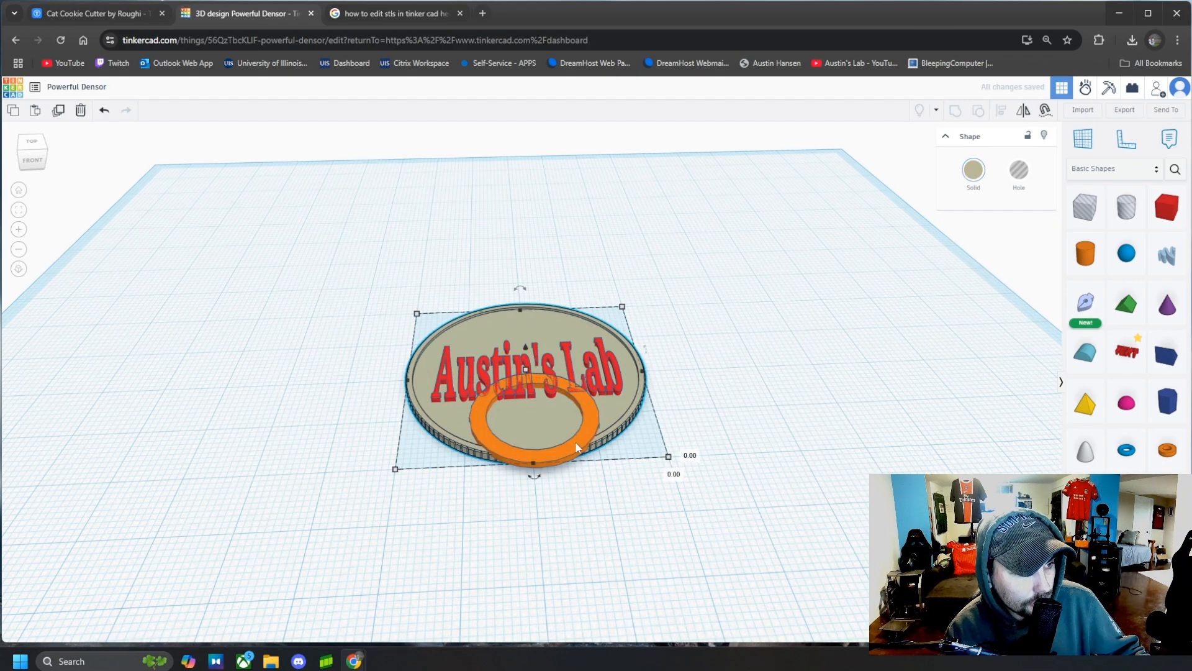
- Scale down the orange Tube ring and position it over the Austin's Lab text
click(563, 456)
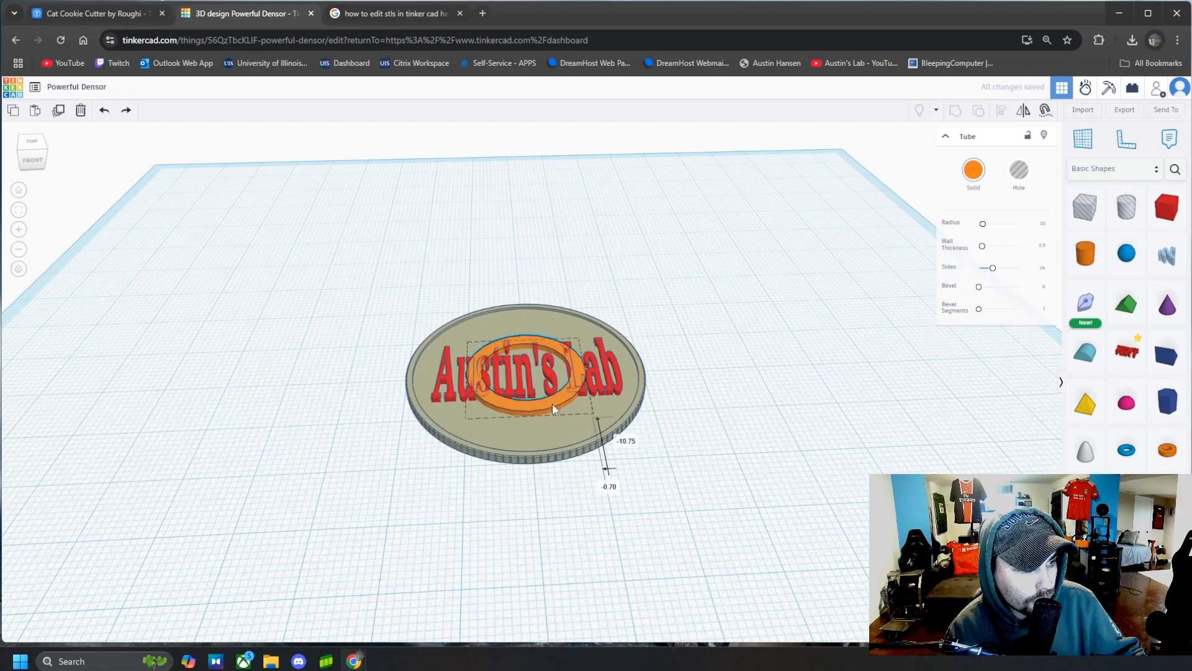
click(802, 393)
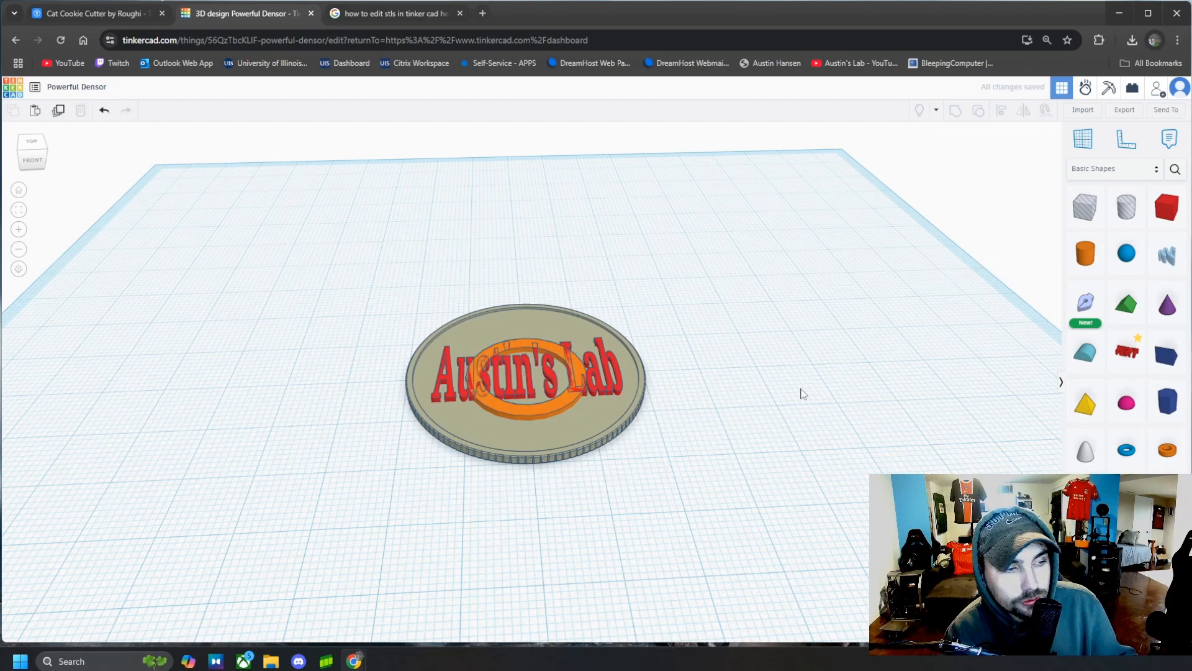
click(91, 13)
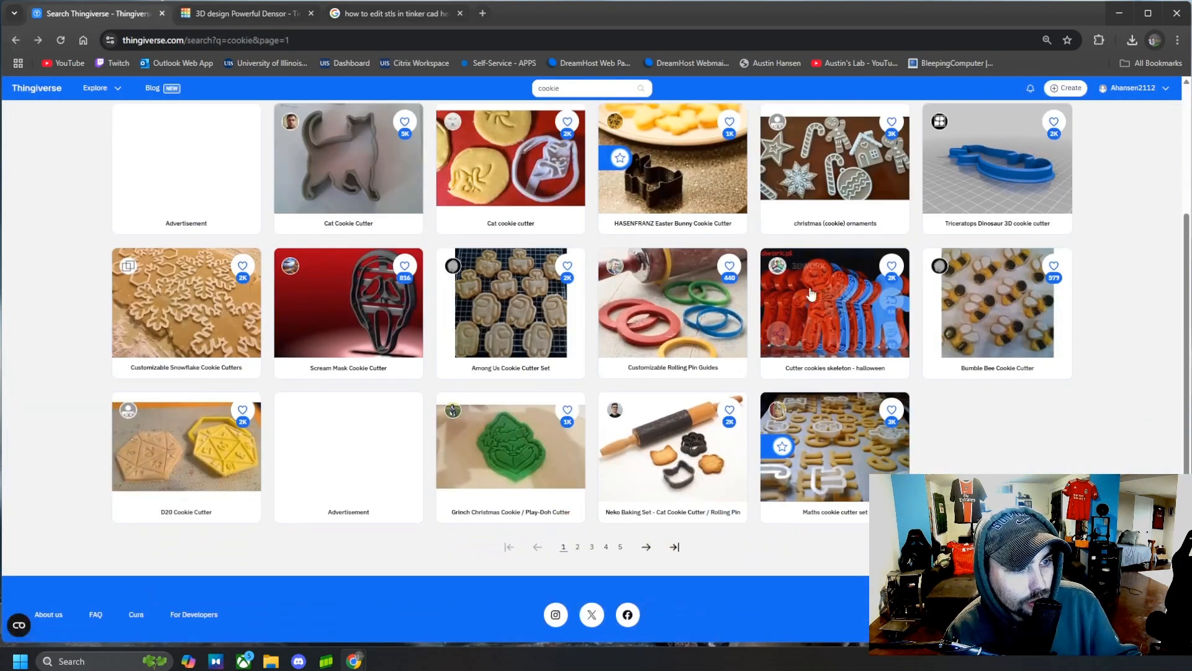
mouse_move(539, 454)
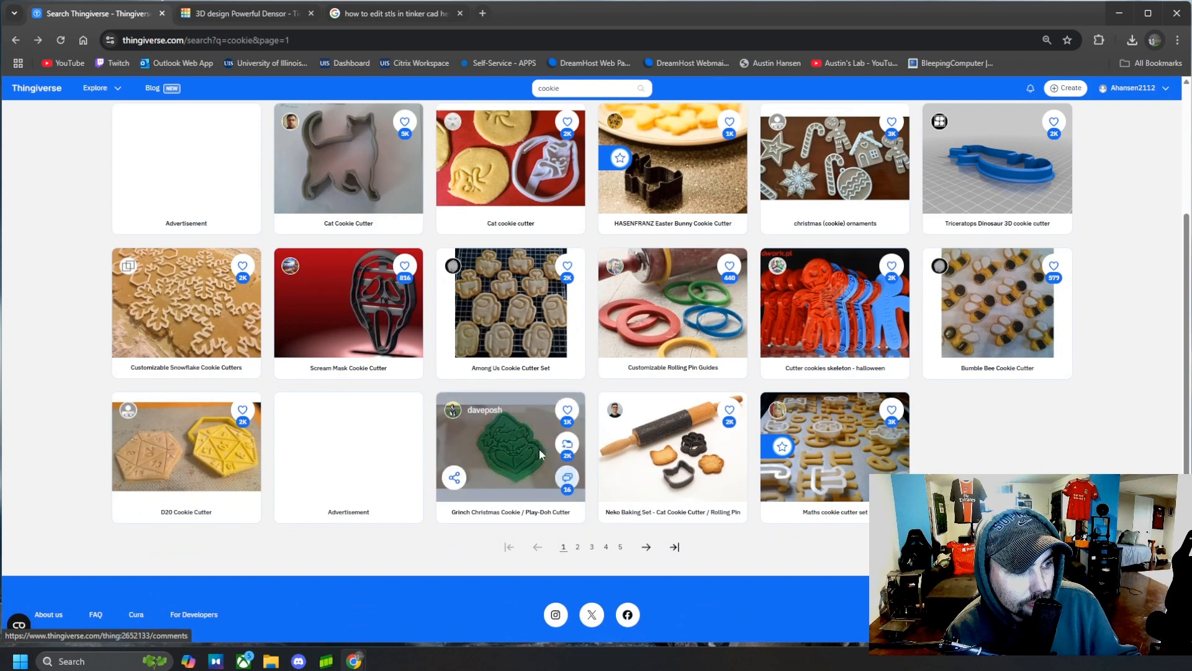
- Glance at the Google and cookie cutter results, then return to the Tinkercad coin
click(392, 13)
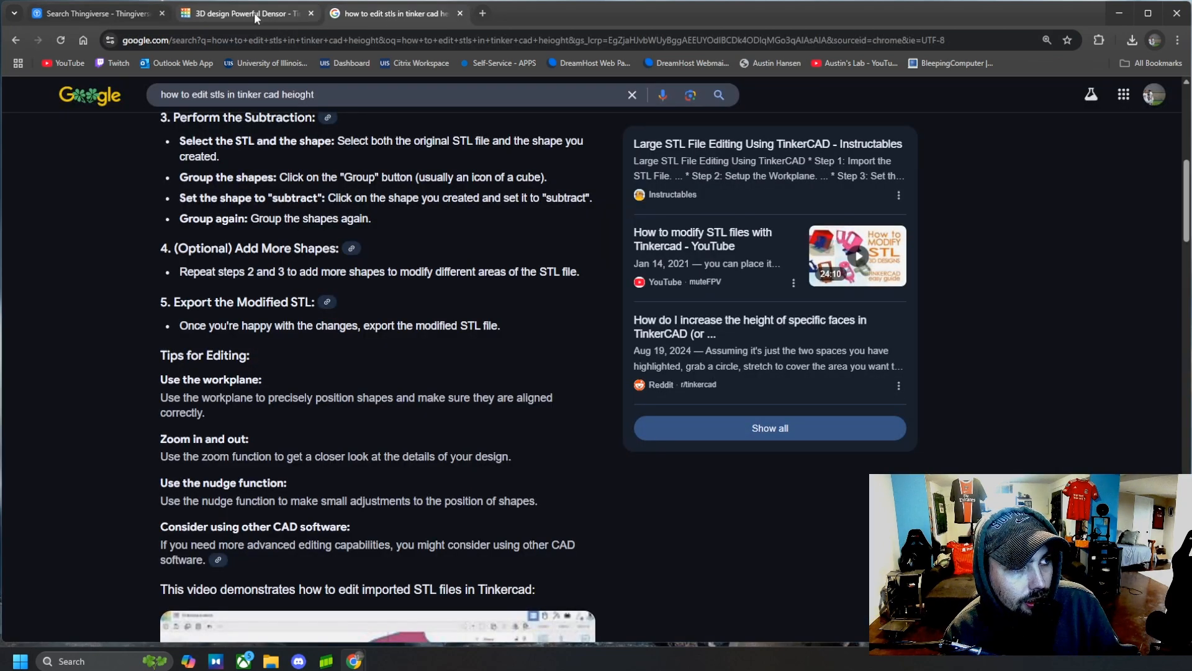
click(91, 13)
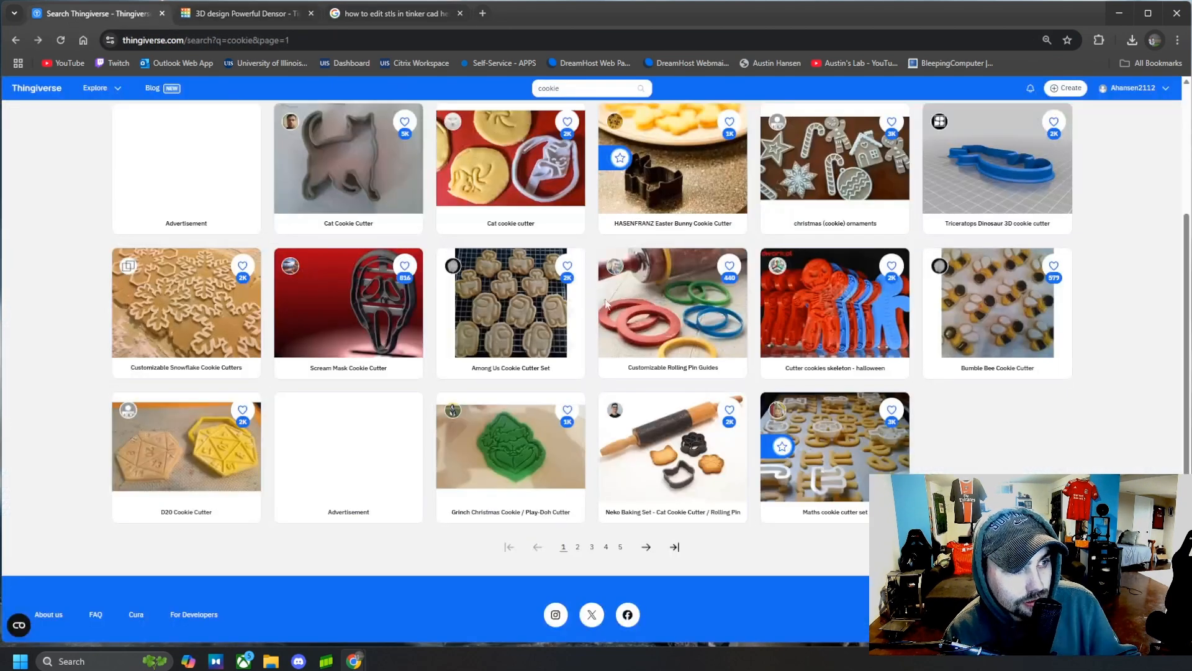
scroll(up, 3)
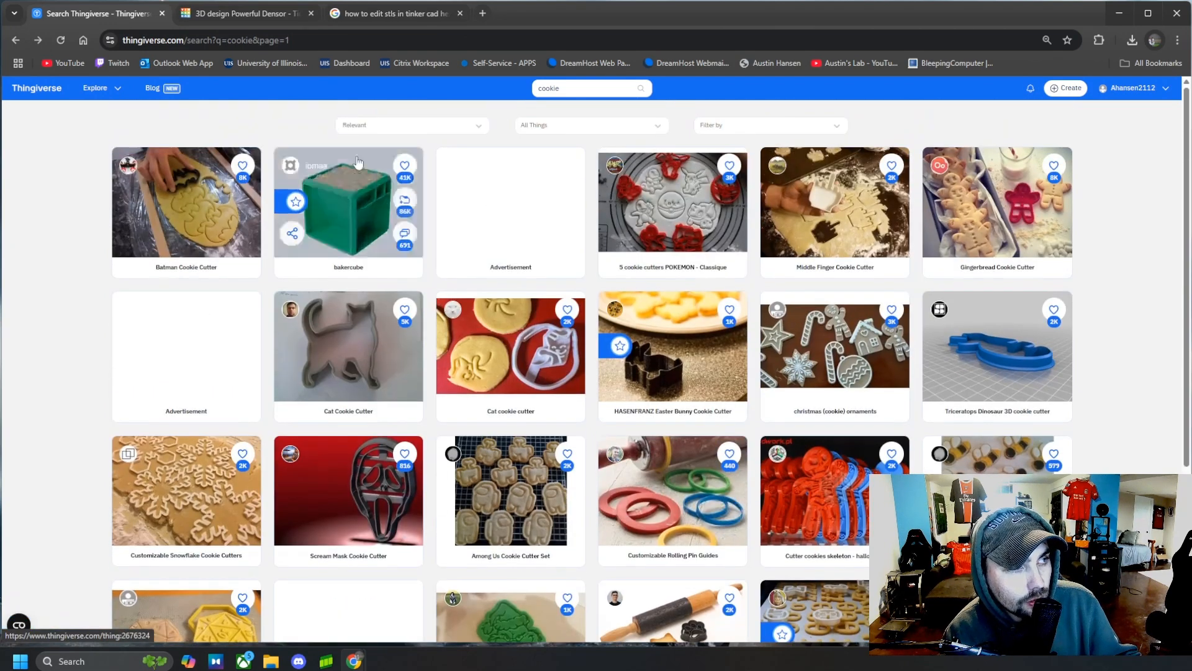
click(244, 13)
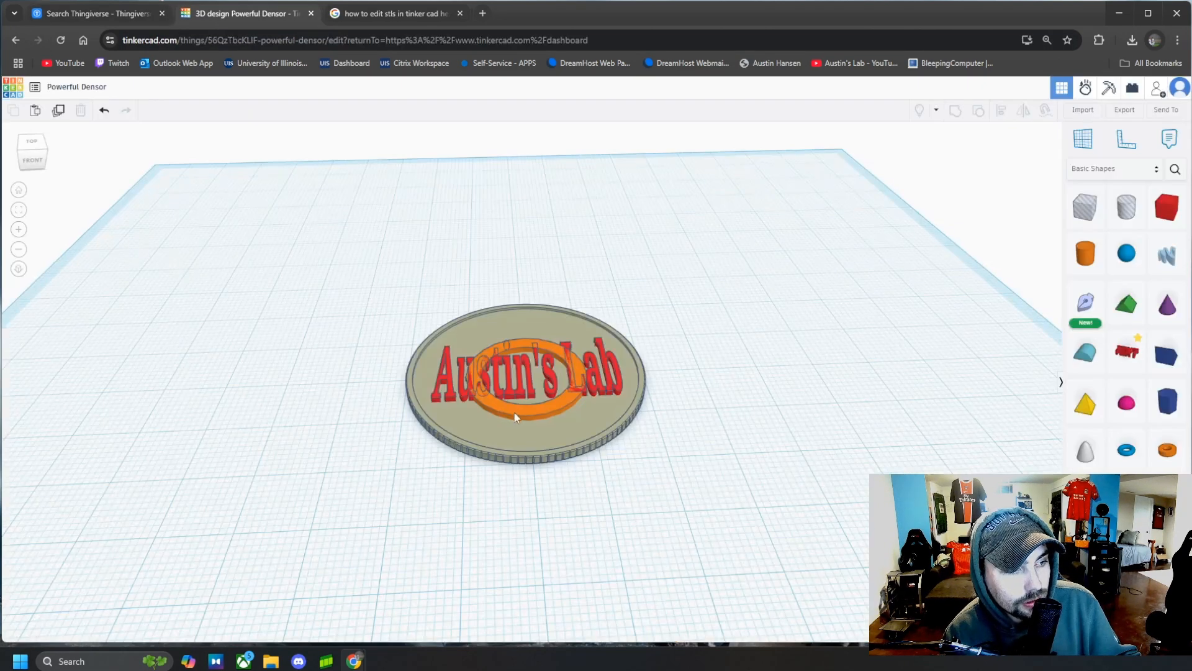
mouse_move(135, 195)
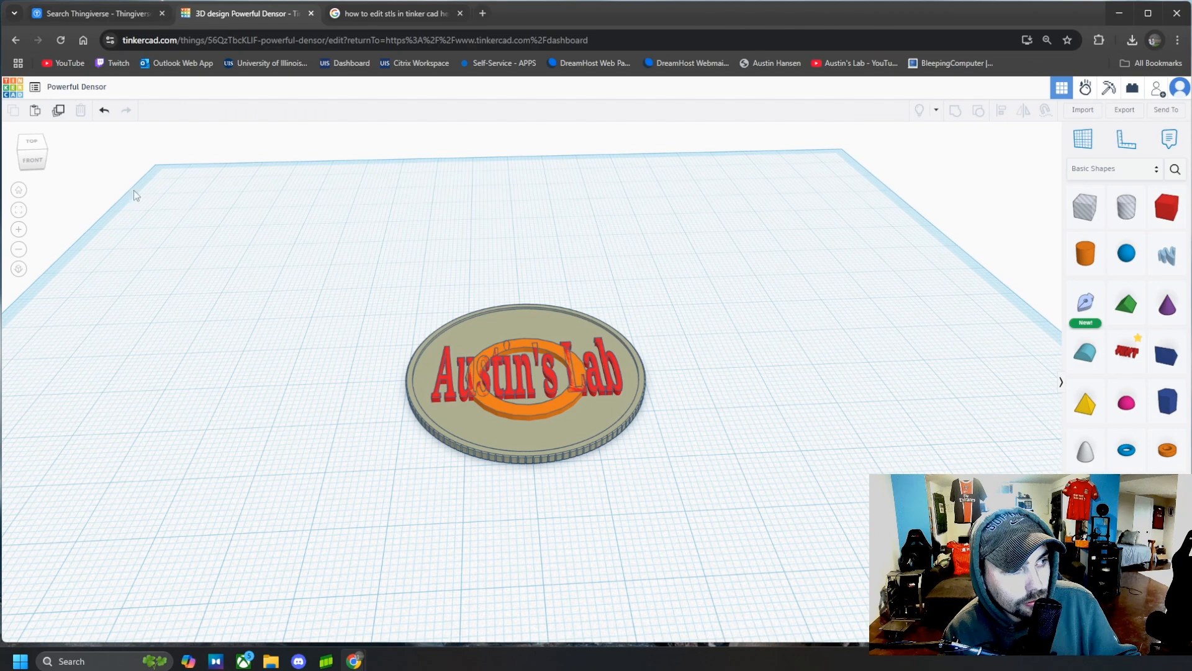
- Switch to the FRONT view to check how high the text and ring stand
click(31, 152)
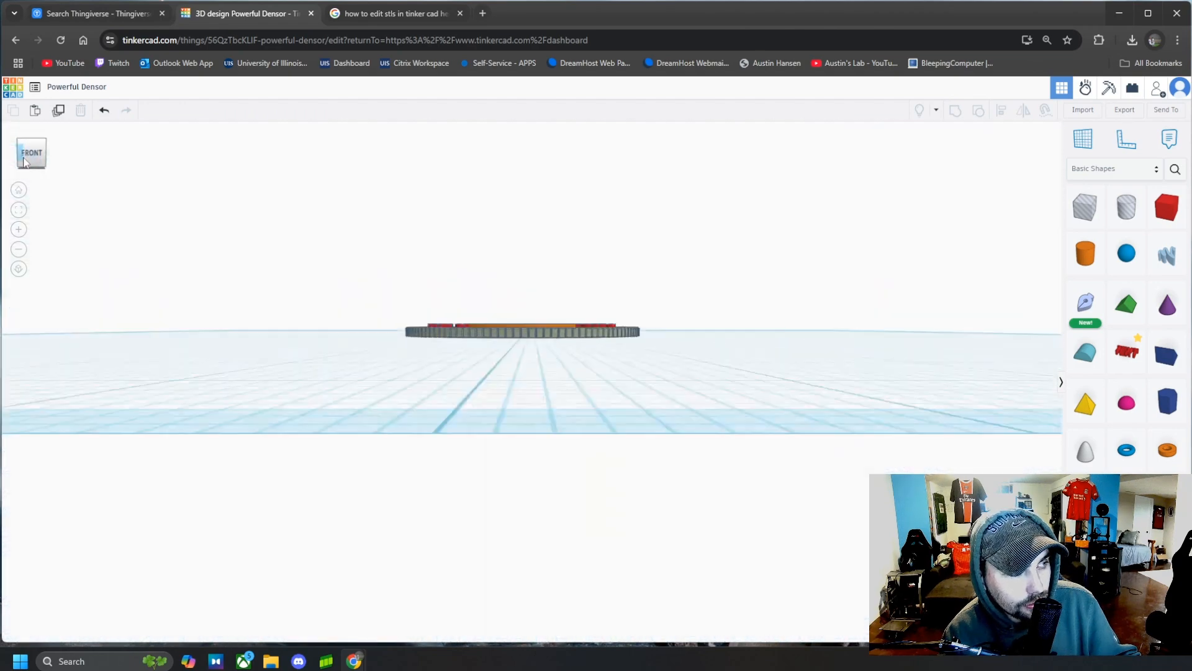